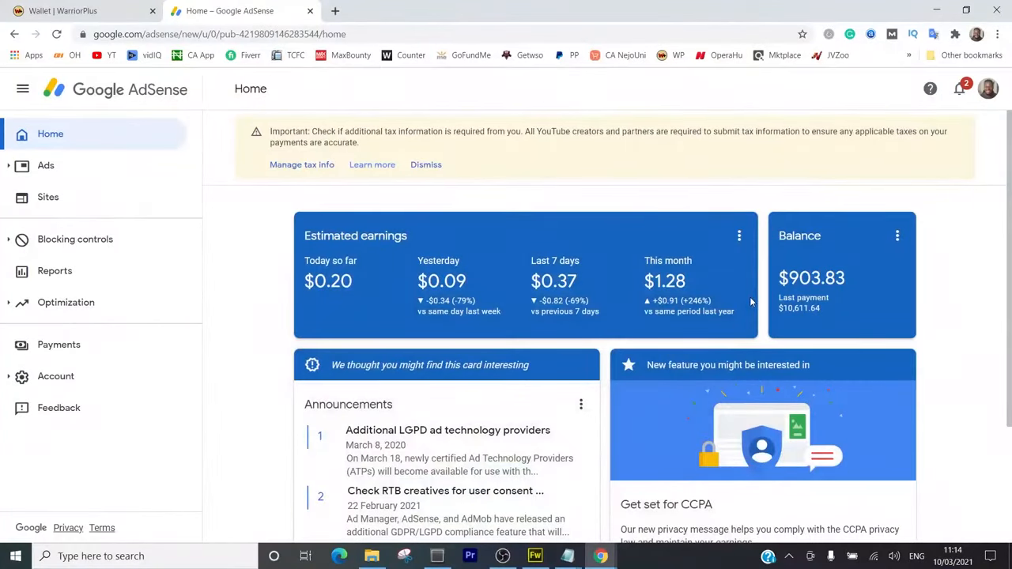
mouse_move(806, 313)
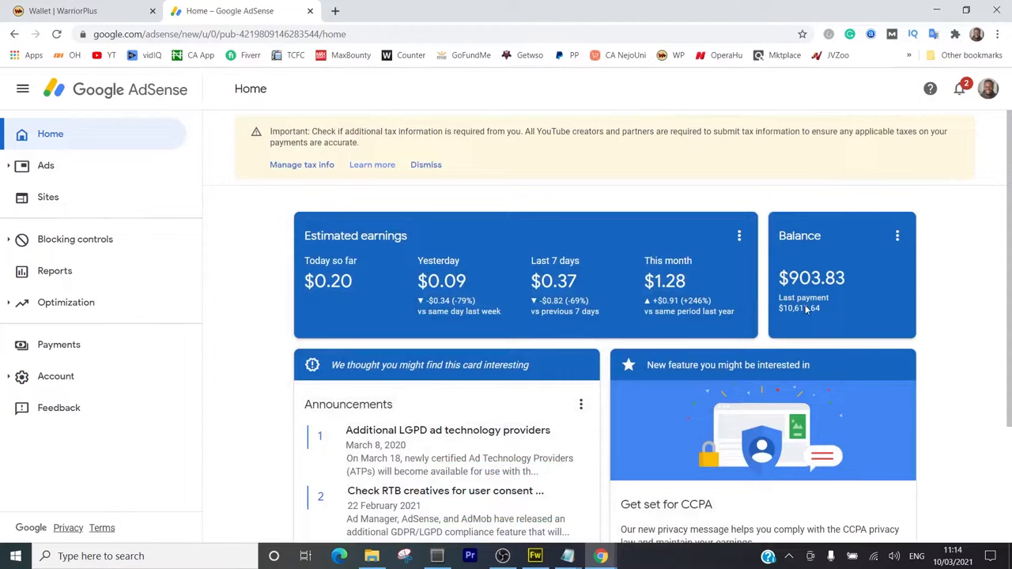
mouse_move(819, 314)
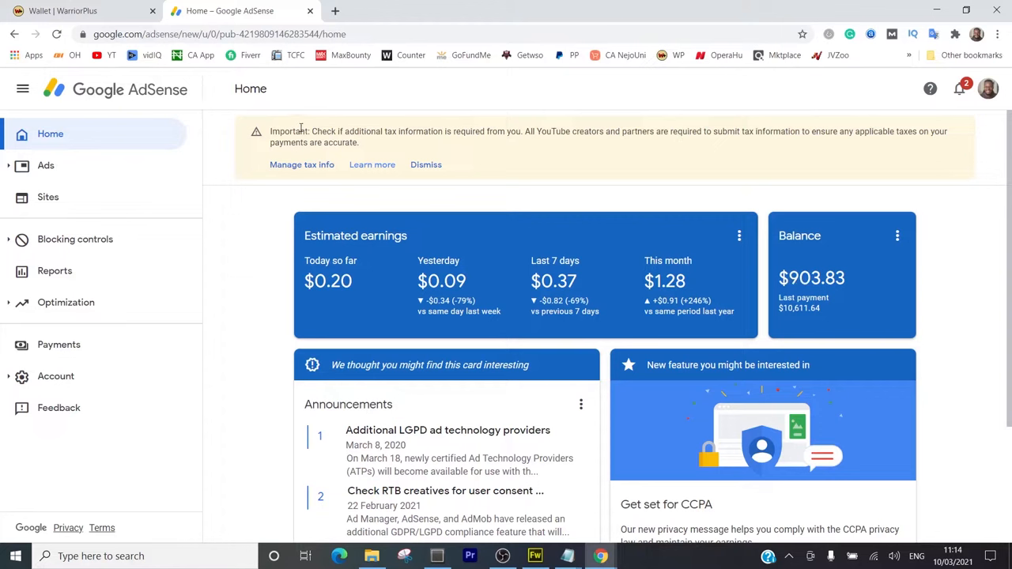
mouse_move(374, 131)
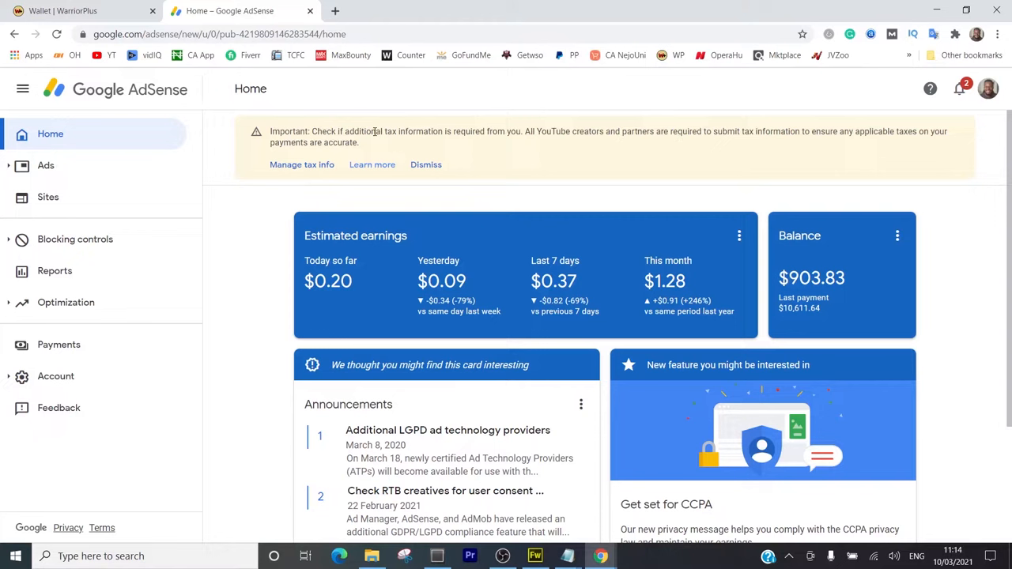
mouse_move(310, 146)
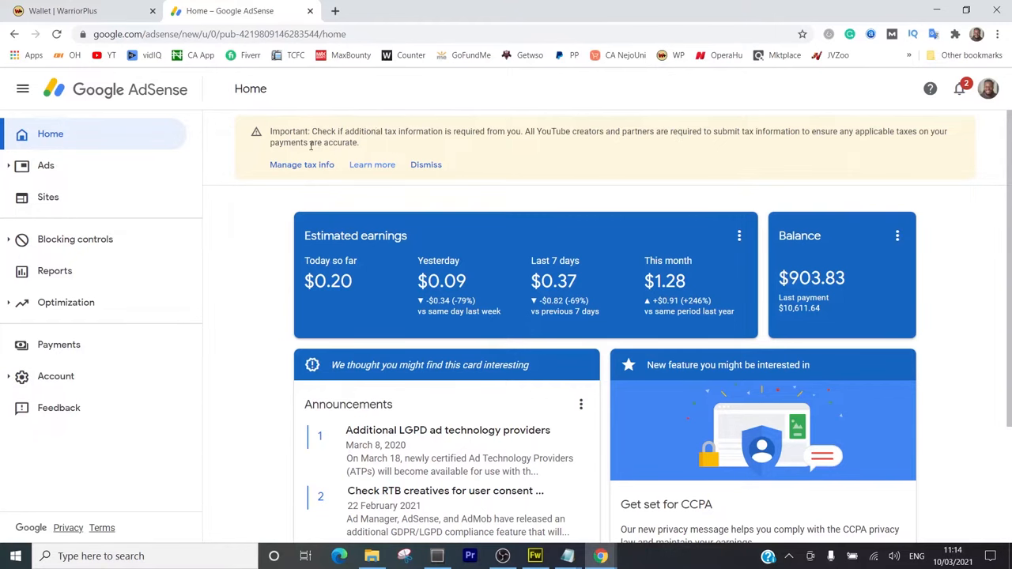
From the banner, go to Manage tax info and start adding United States tax info
click(302, 165)
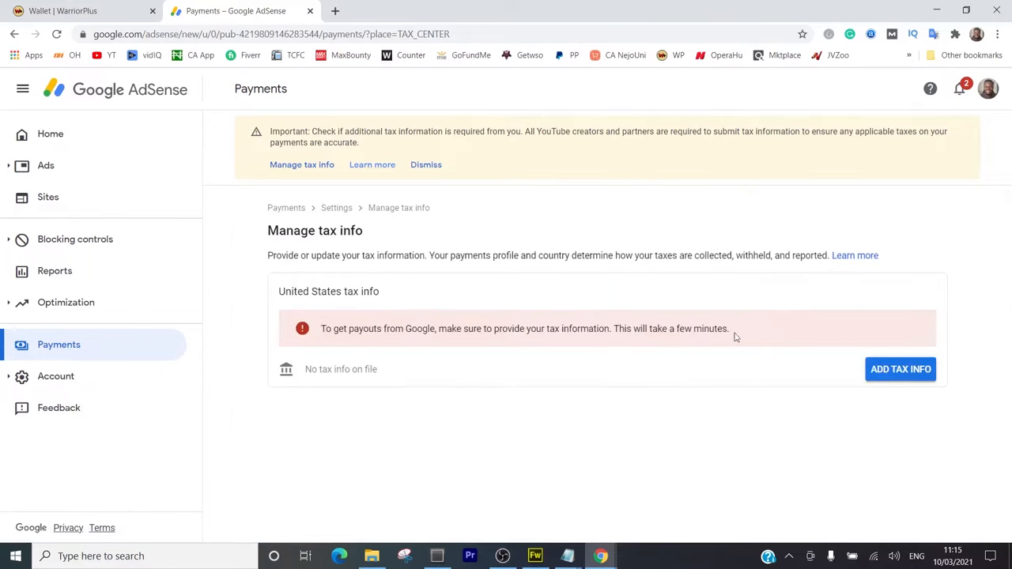
click(900, 369)
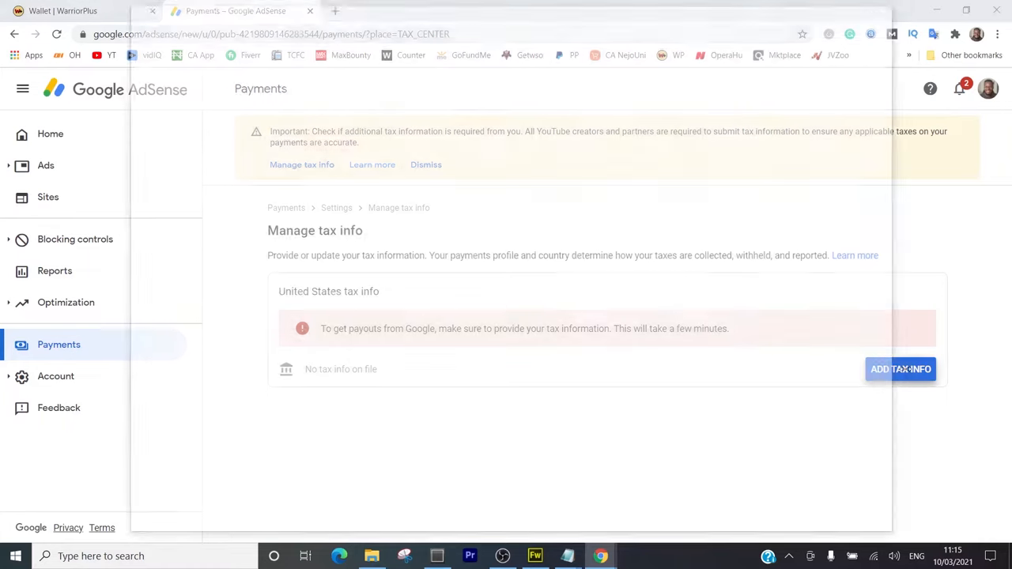
Re-verify the Google account by entering its password in the sign-in check
click(900, 369)
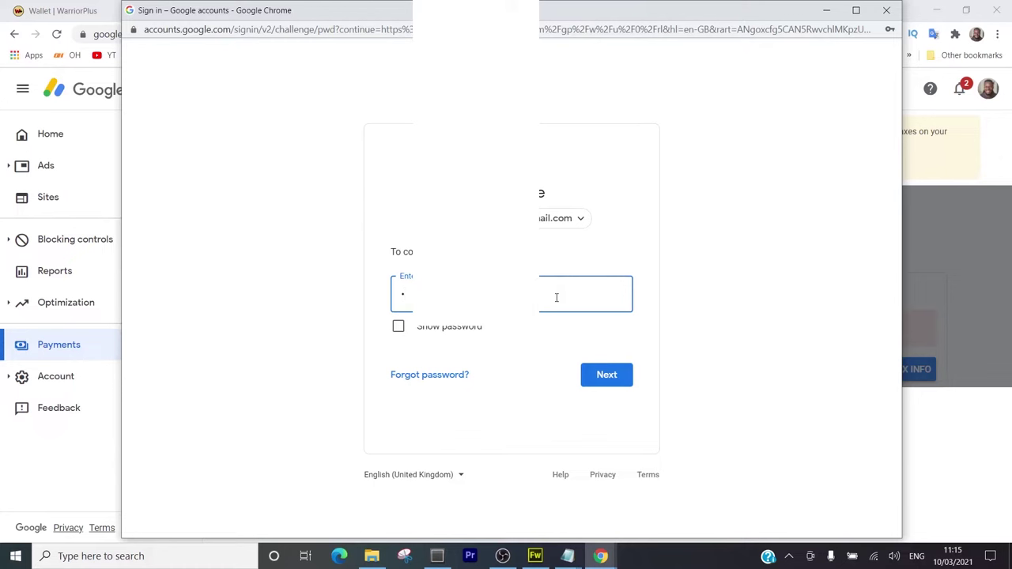
text(••)
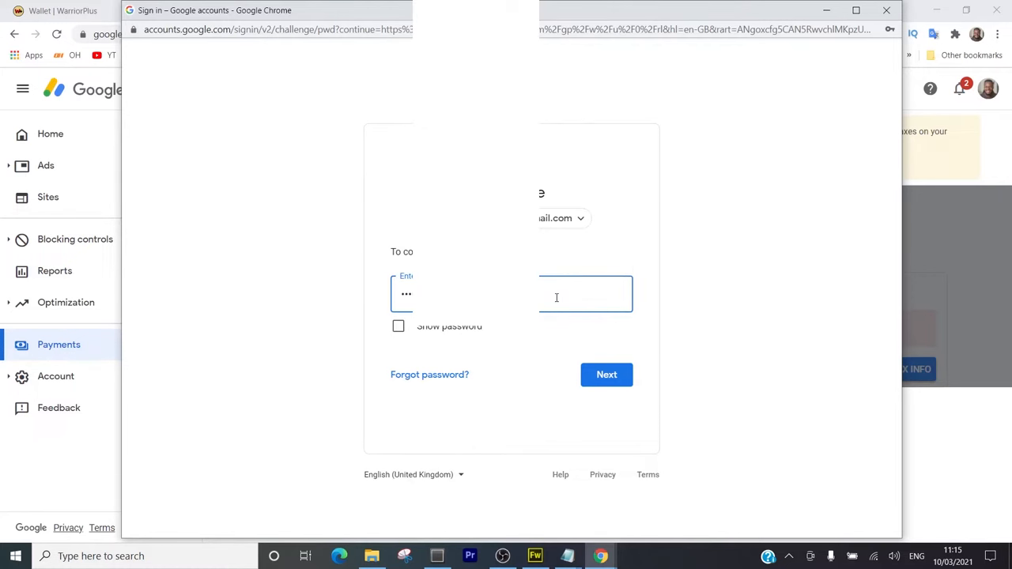
click(606, 374)
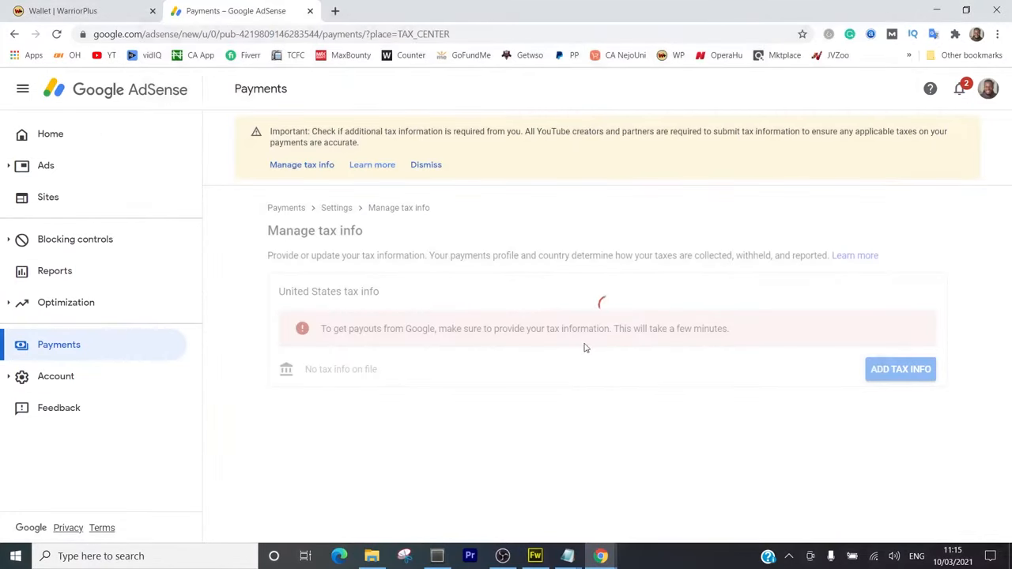
Answer Individual, not a US citizen or resident, and start the W-8BEN form
click(900, 369)
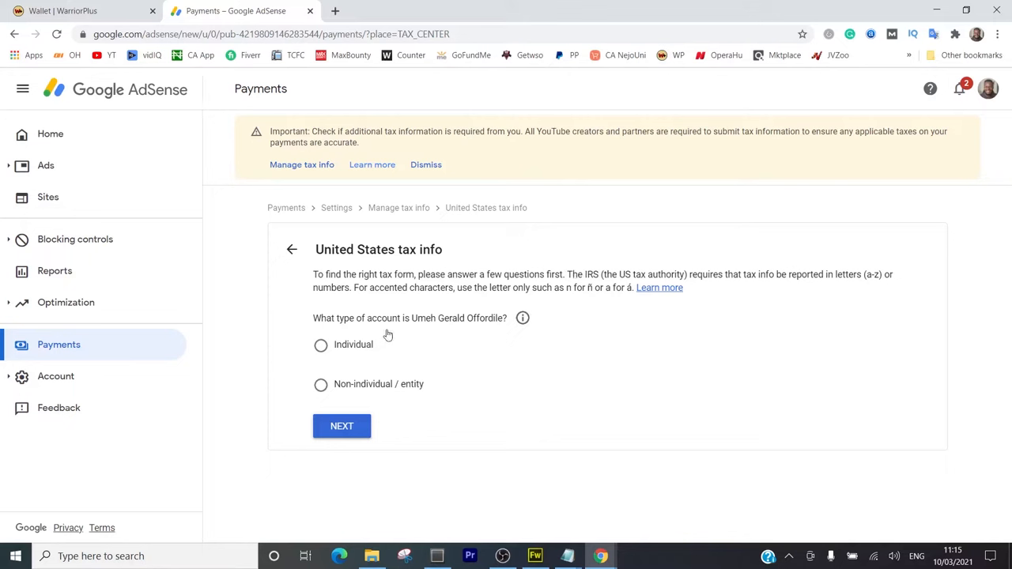
mouse_move(348, 339)
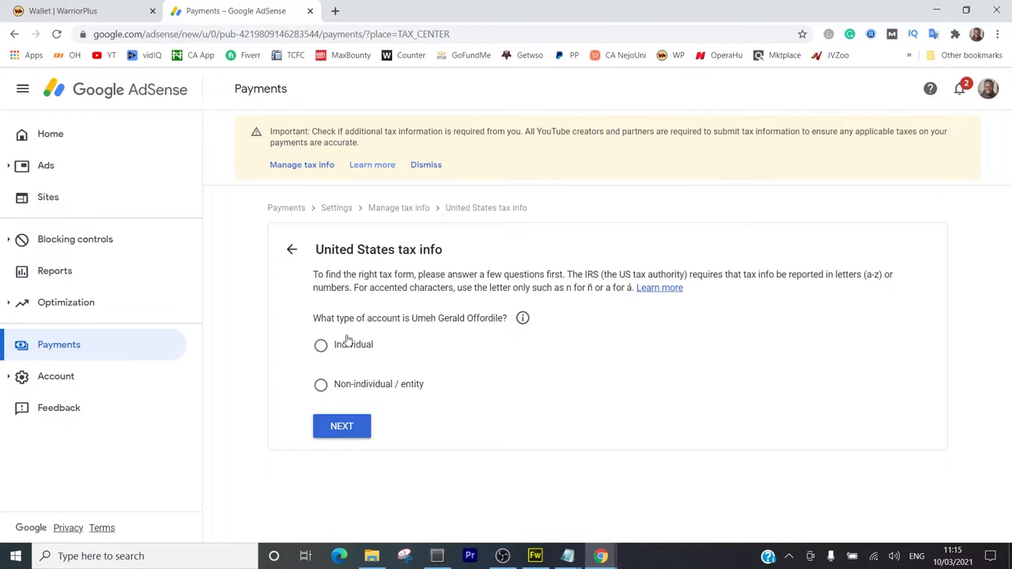
click(321, 344)
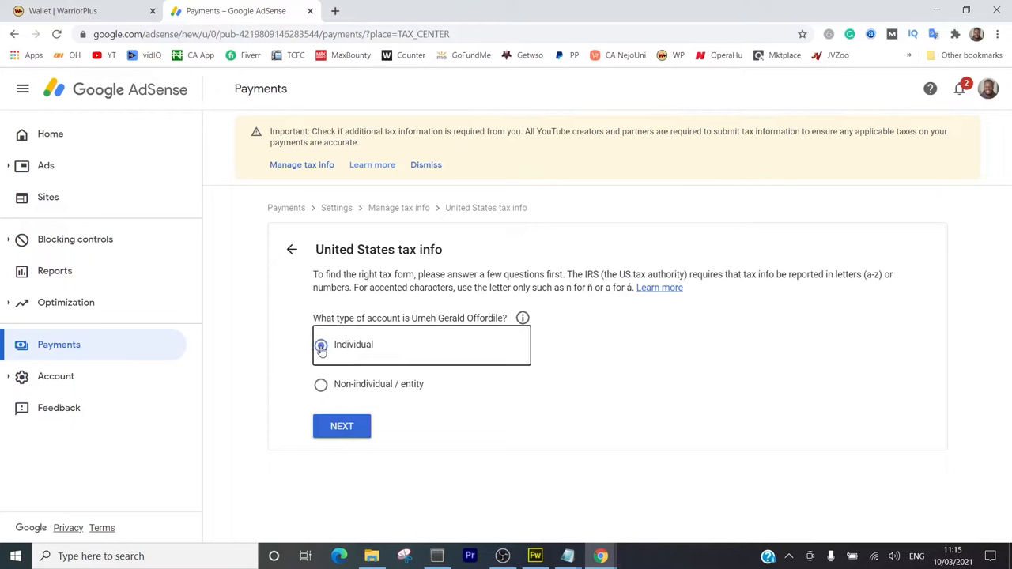
click(320, 344)
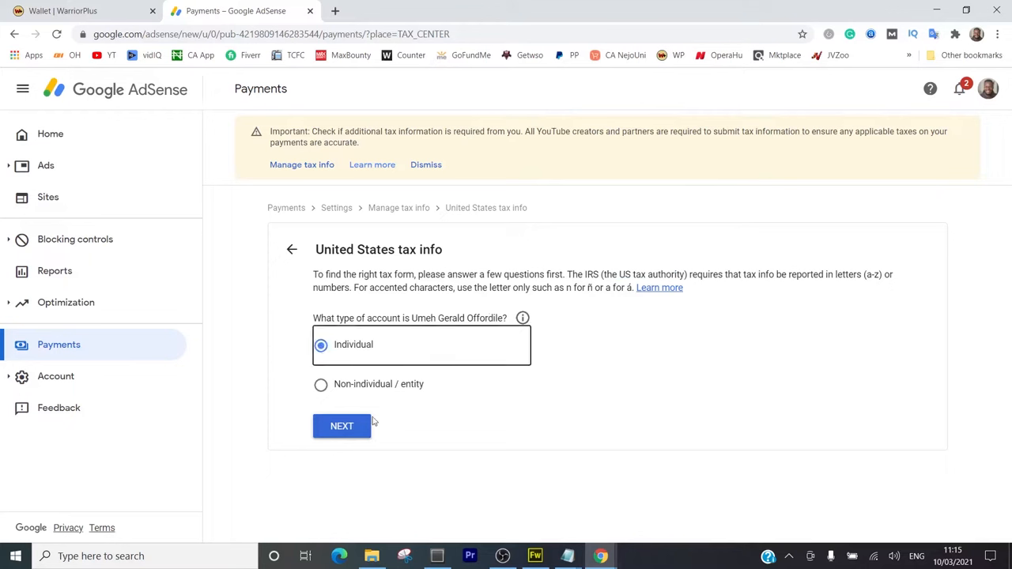
click(341, 426)
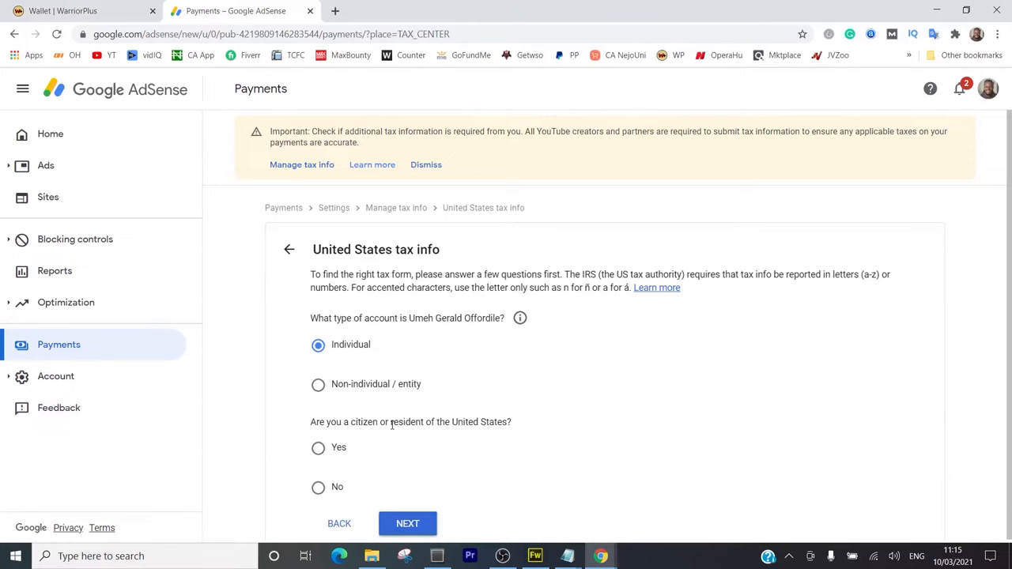
scroll(down, 3)
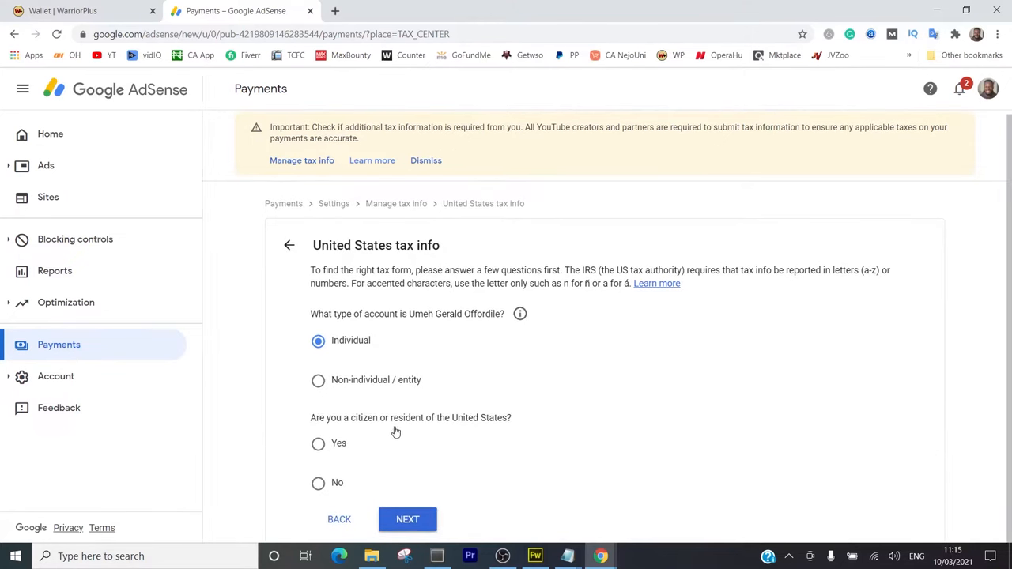
click(317, 483)
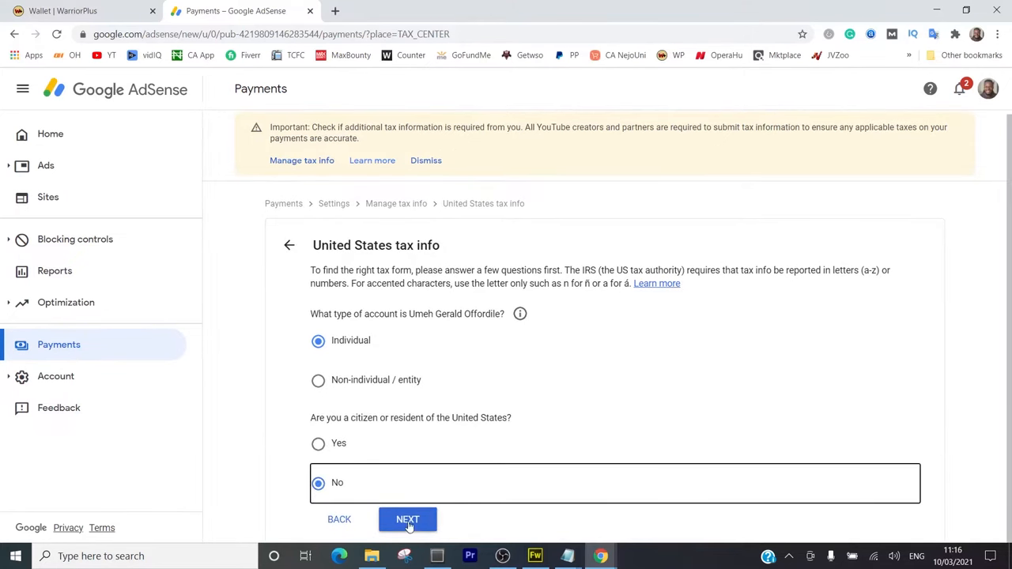
click(407, 519)
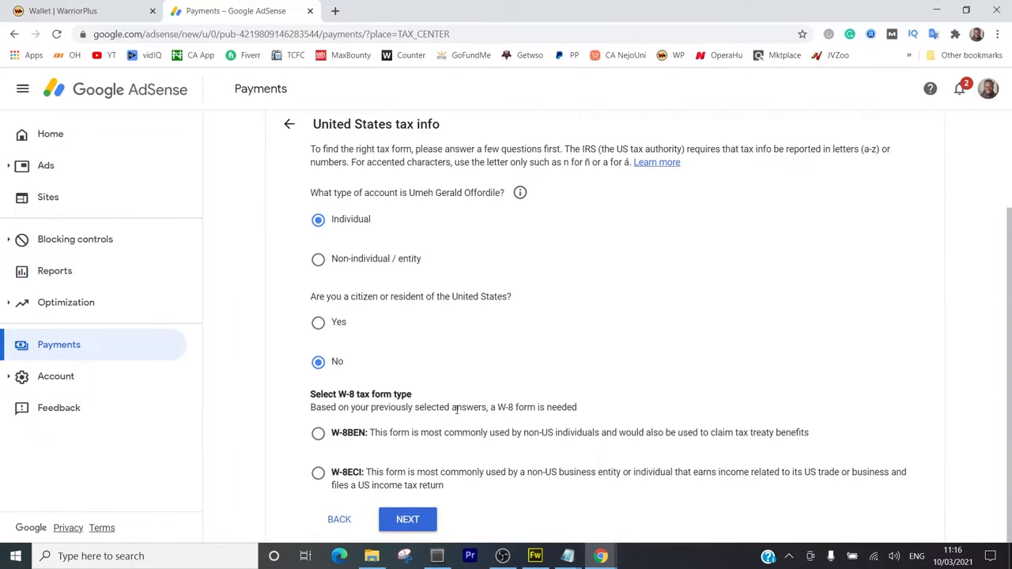
mouse_move(471, 440)
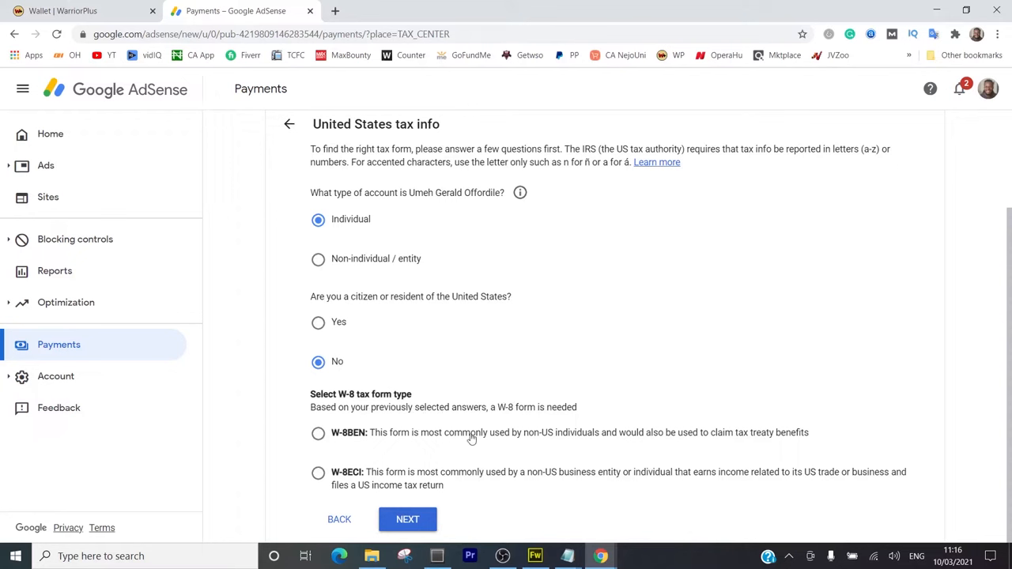
mouse_move(556, 435)
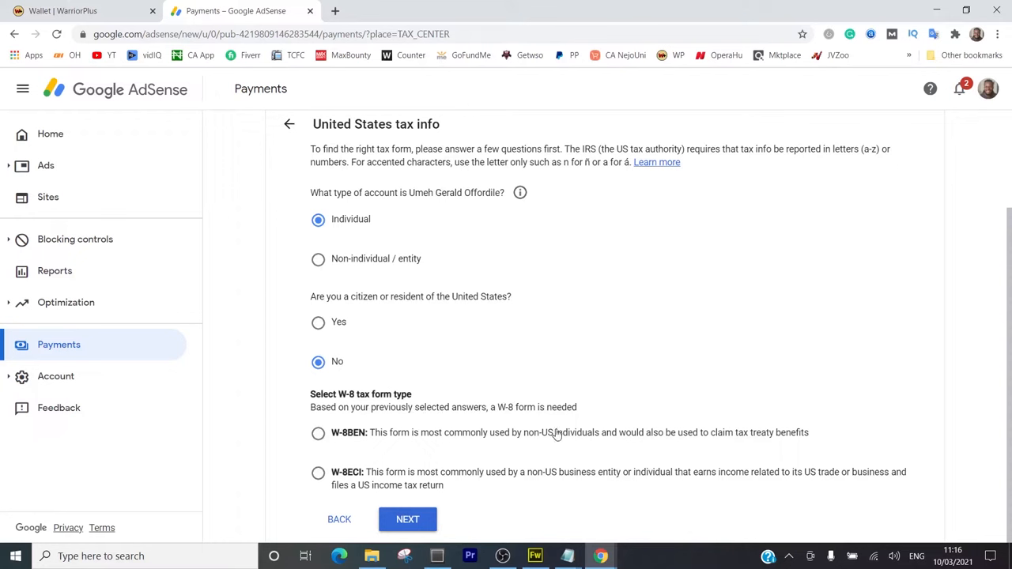
click(318, 434)
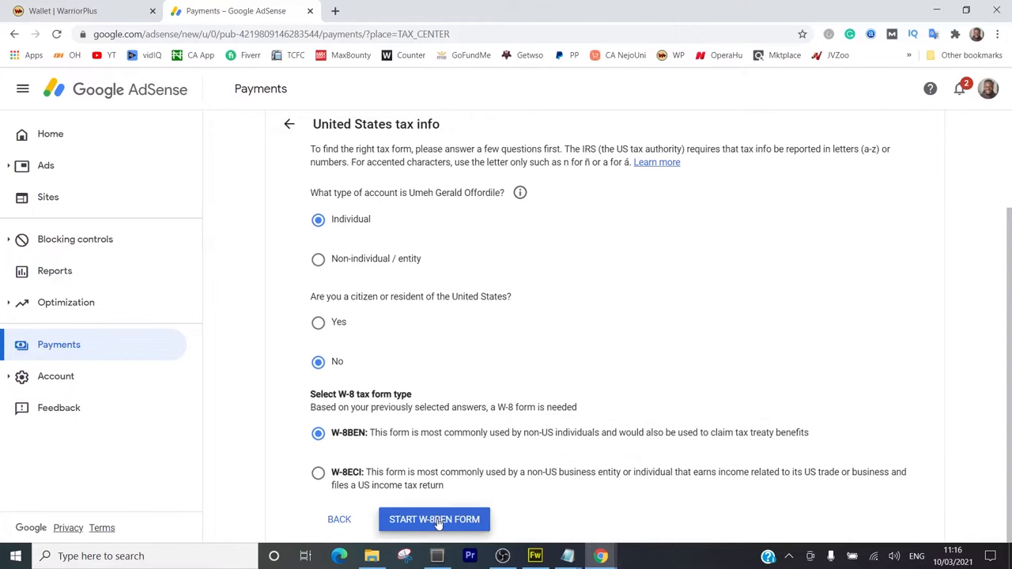
click(433, 519)
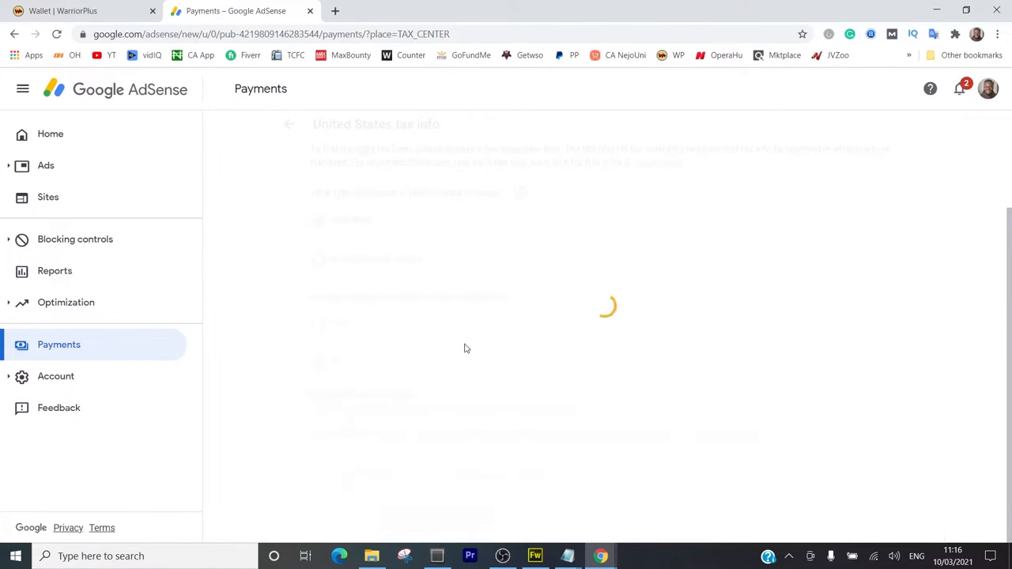
mouse_move(625, 271)
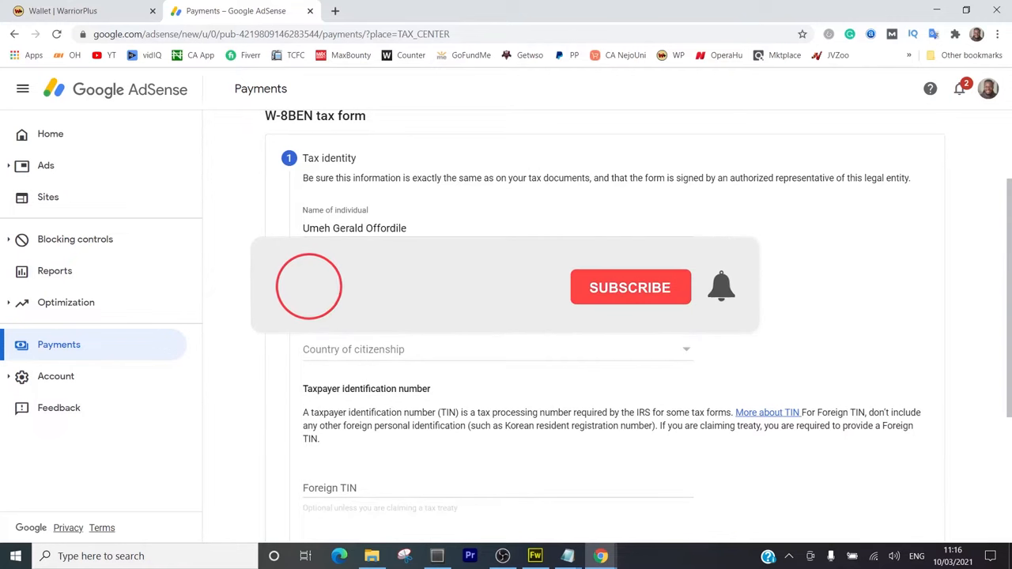
Review the loaded W-8BEN Tax identity section with the name prefilled
click(630, 287)
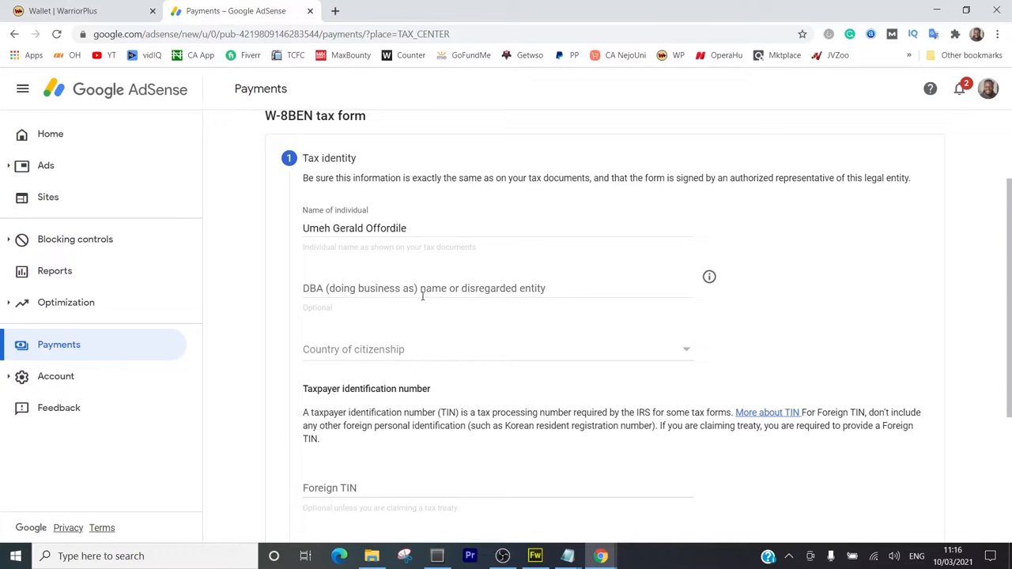
mouse_move(447, 295)
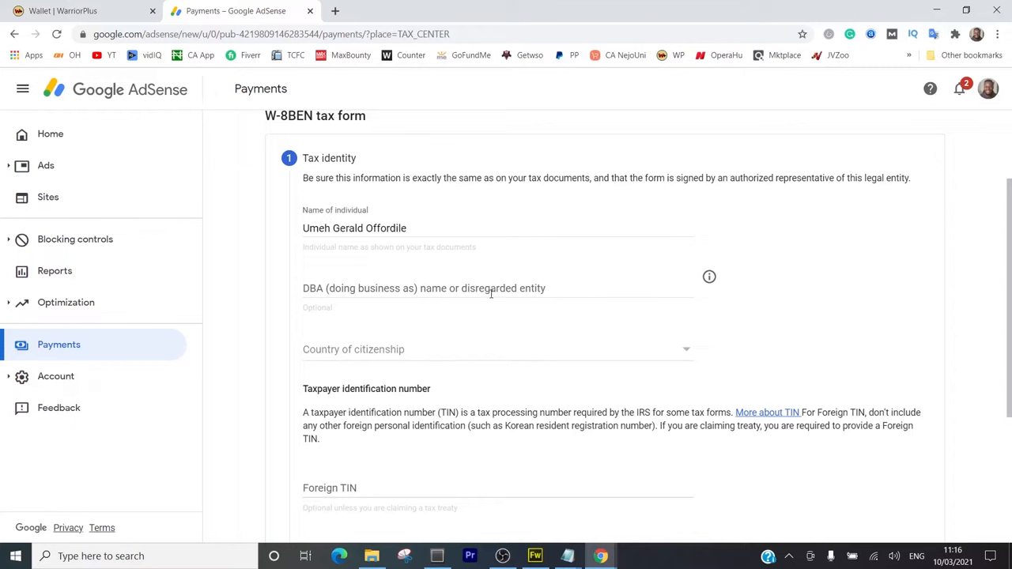
click(494, 350)
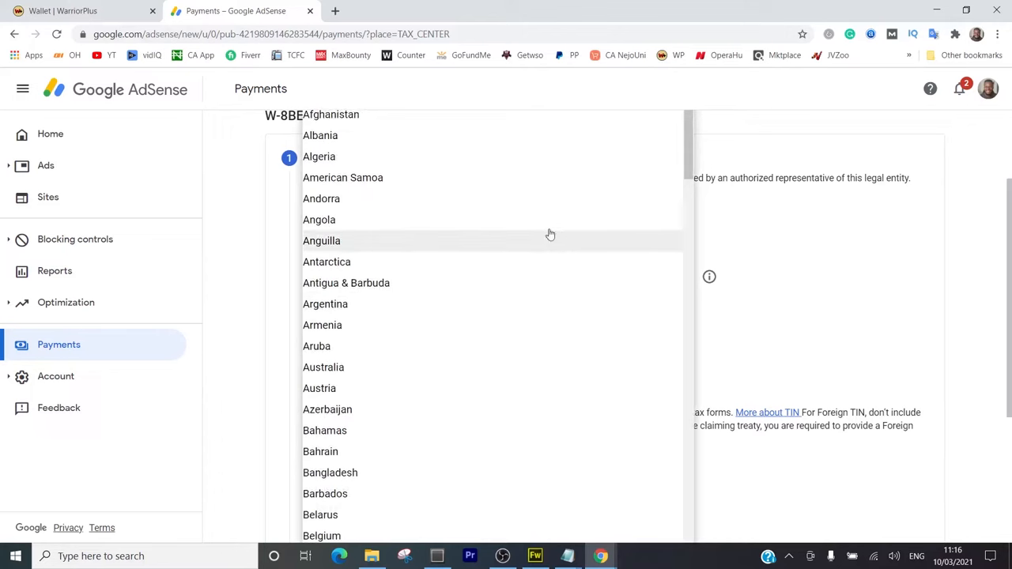
scroll(down, 3)
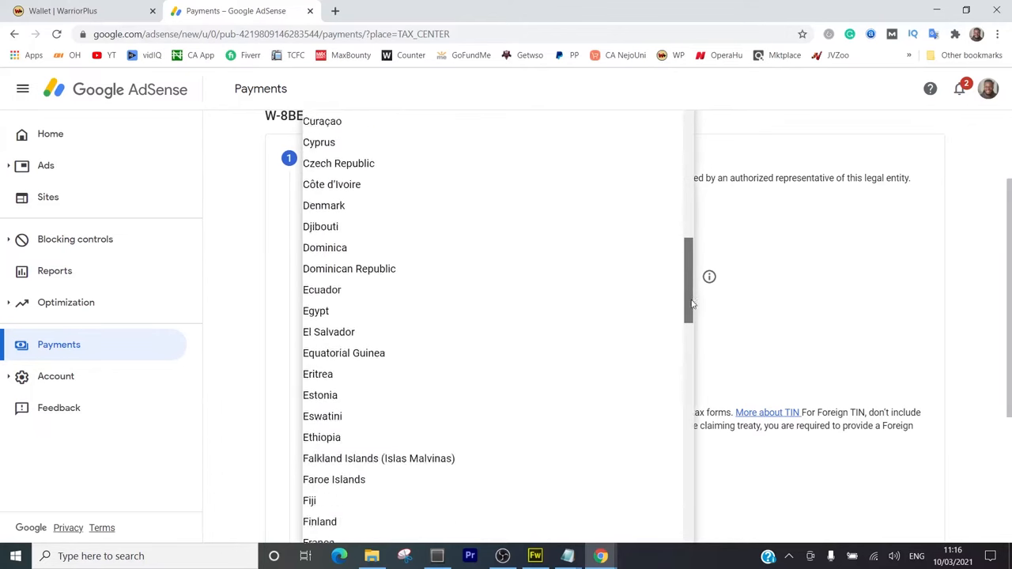
scroll(down, 3)
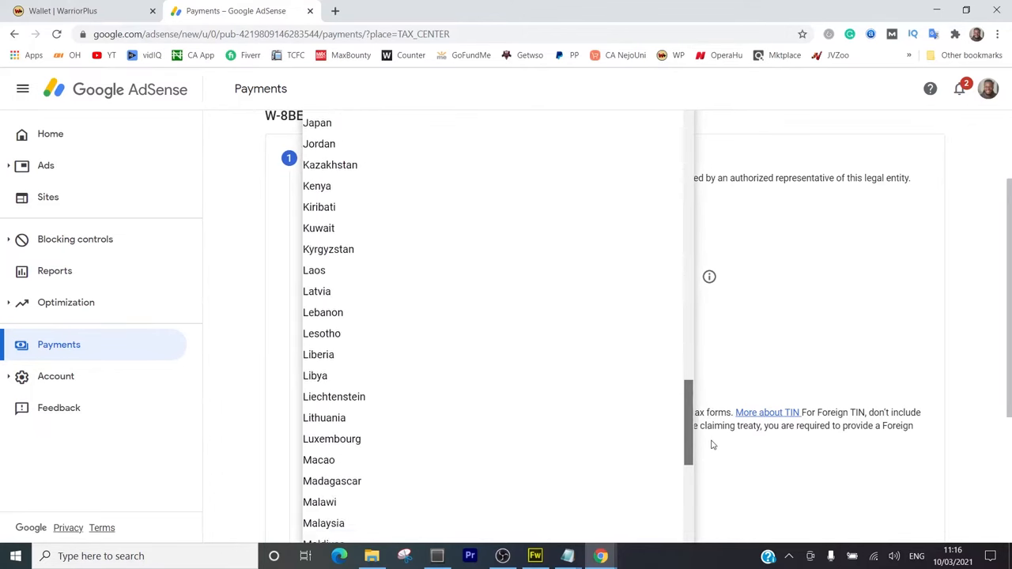
scroll(down, 3)
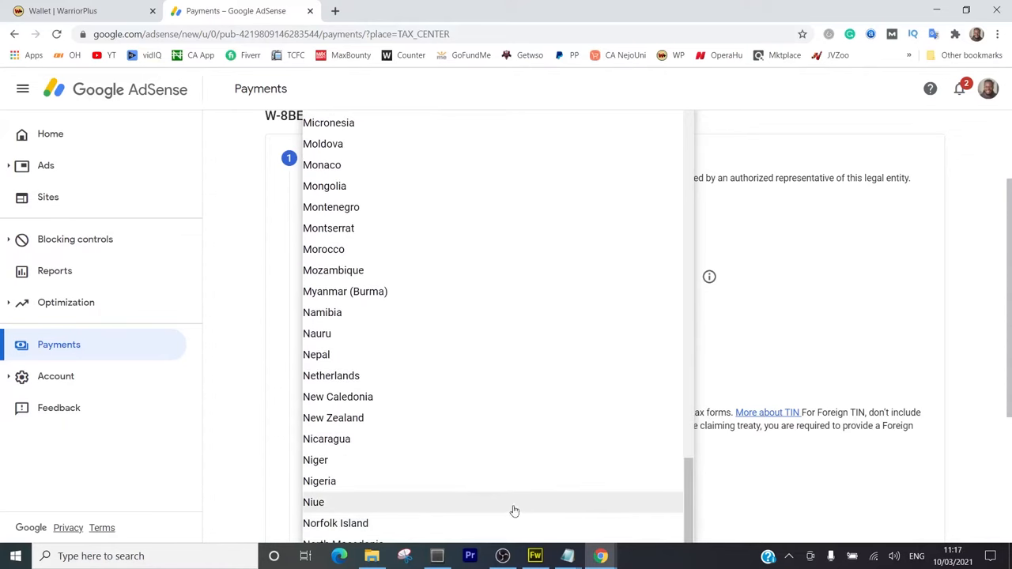
click(320, 481)
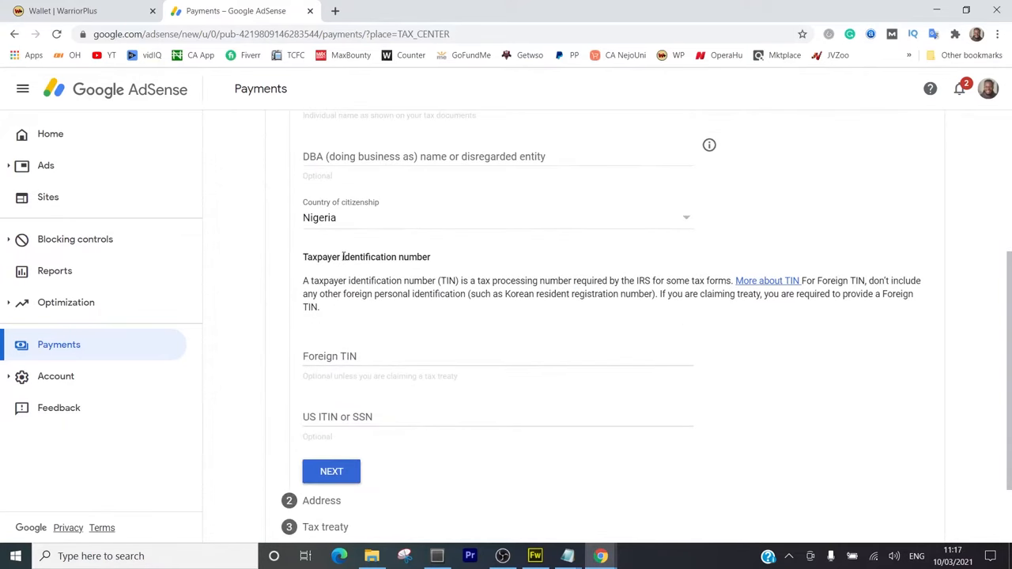
mouse_move(392, 315)
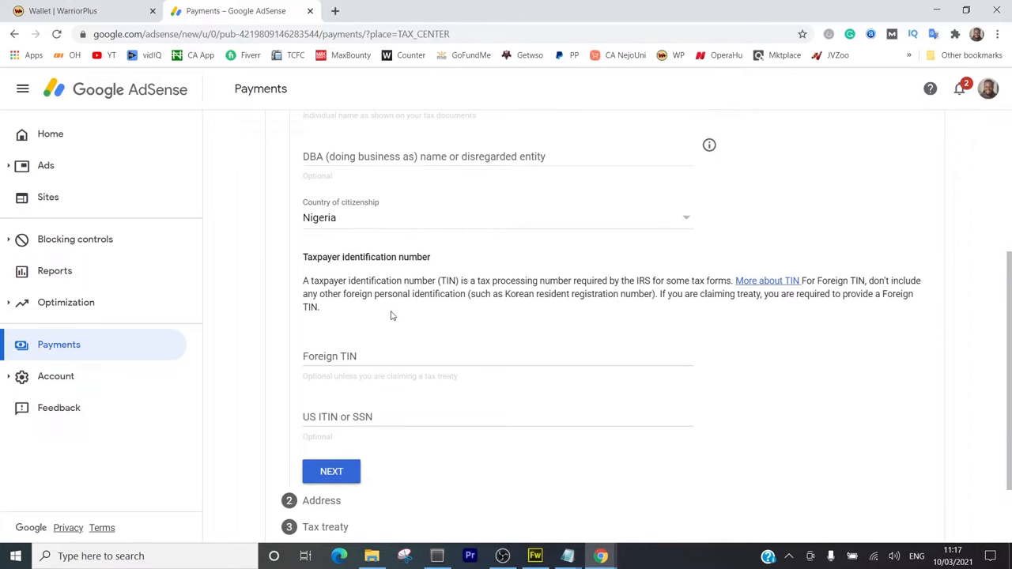
mouse_move(362, 346)
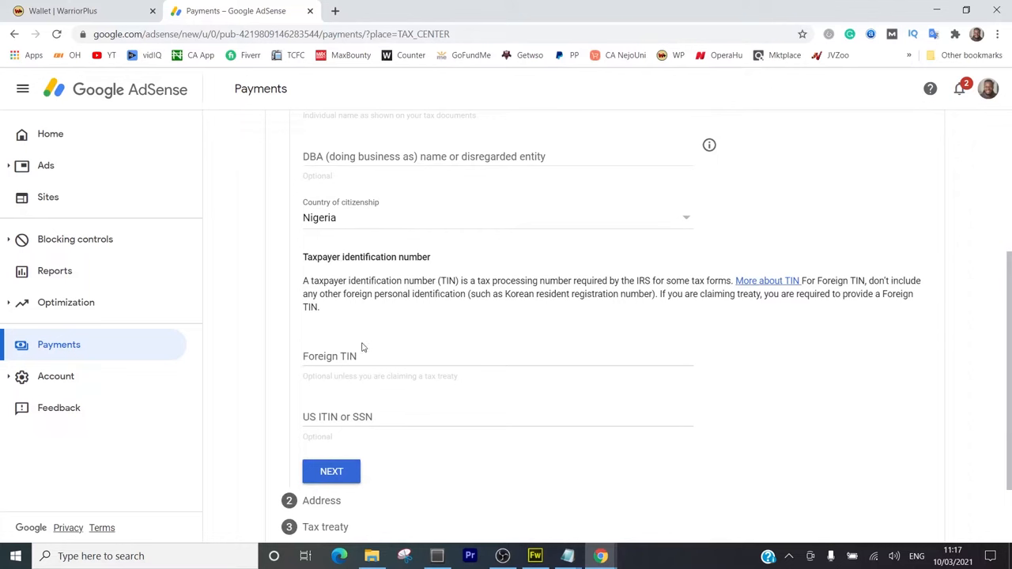
mouse_move(308, 381)
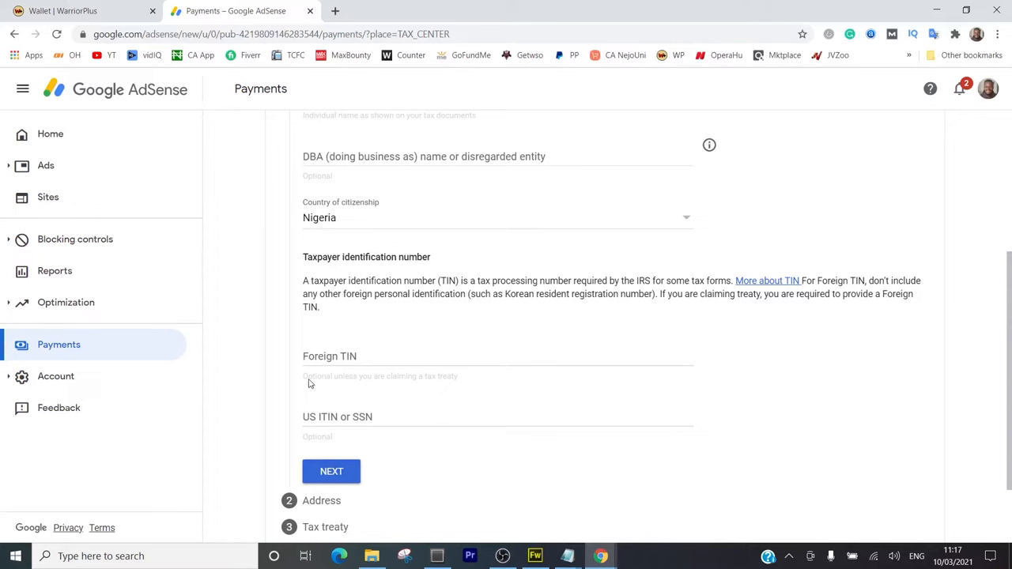
click(390, 355)
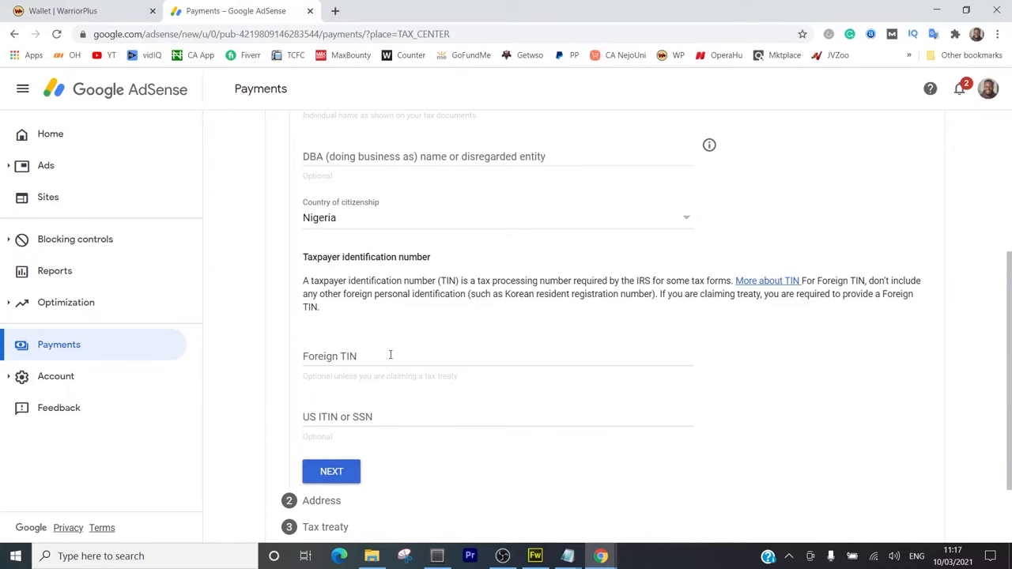
scroll(down, 3)
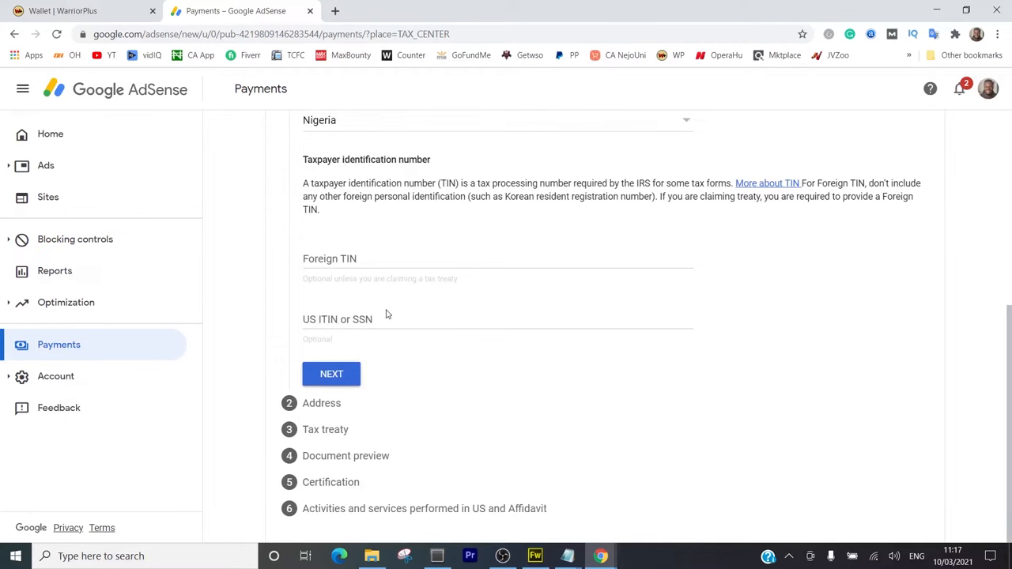
click(330, 374)
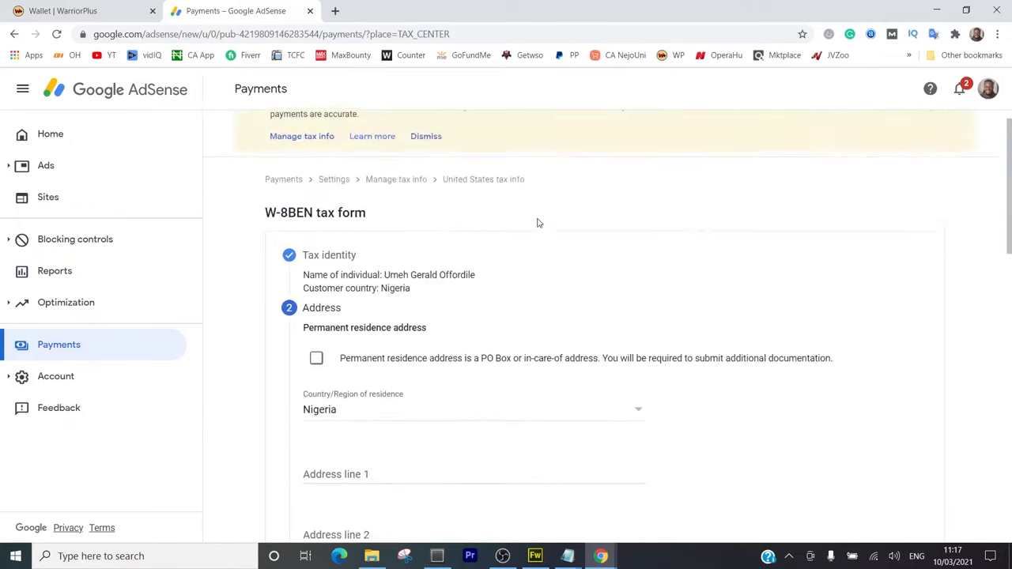
scroll(down, 3)
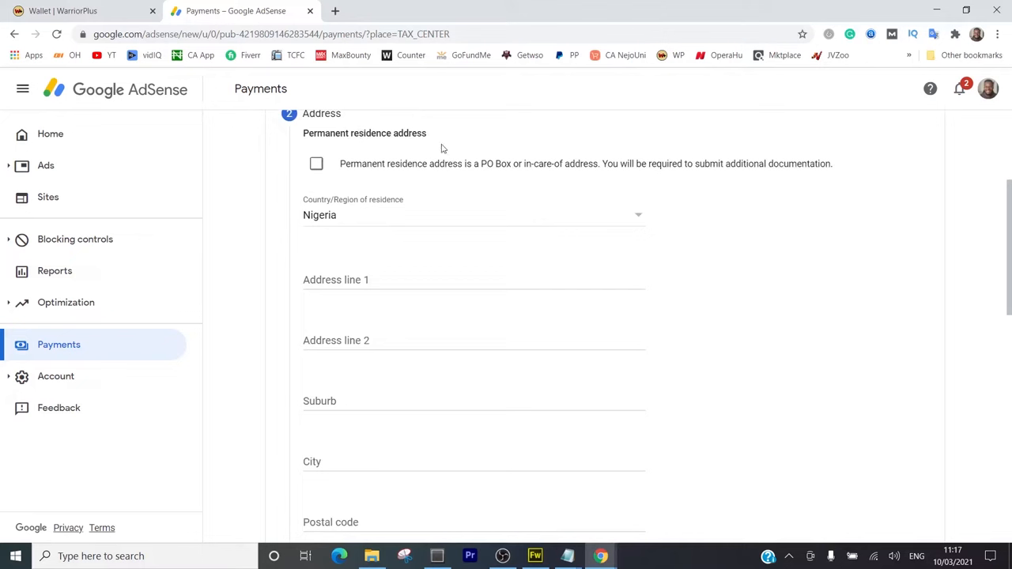
mouse_move(654, 171)
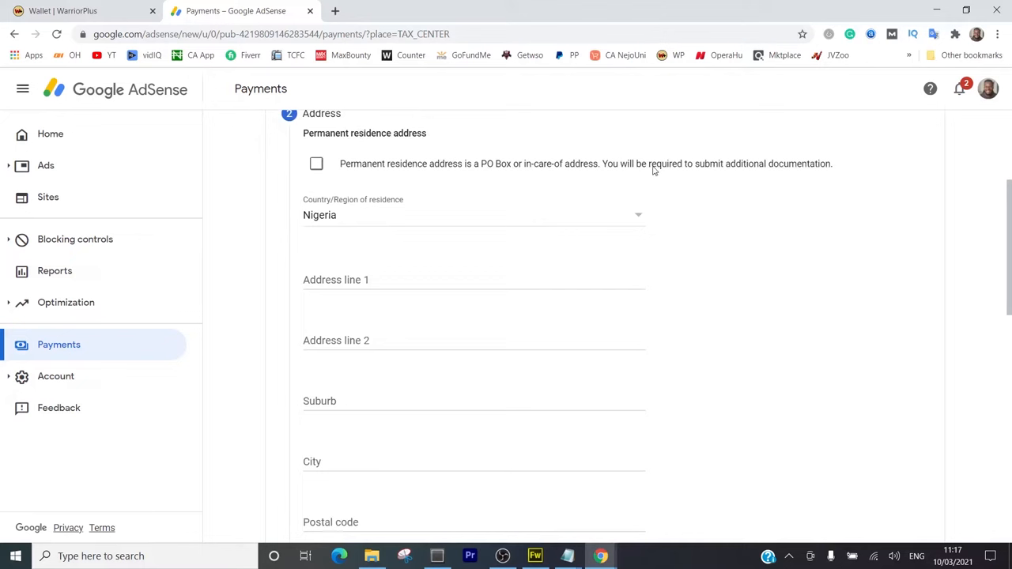
mouse_move(323, 268)
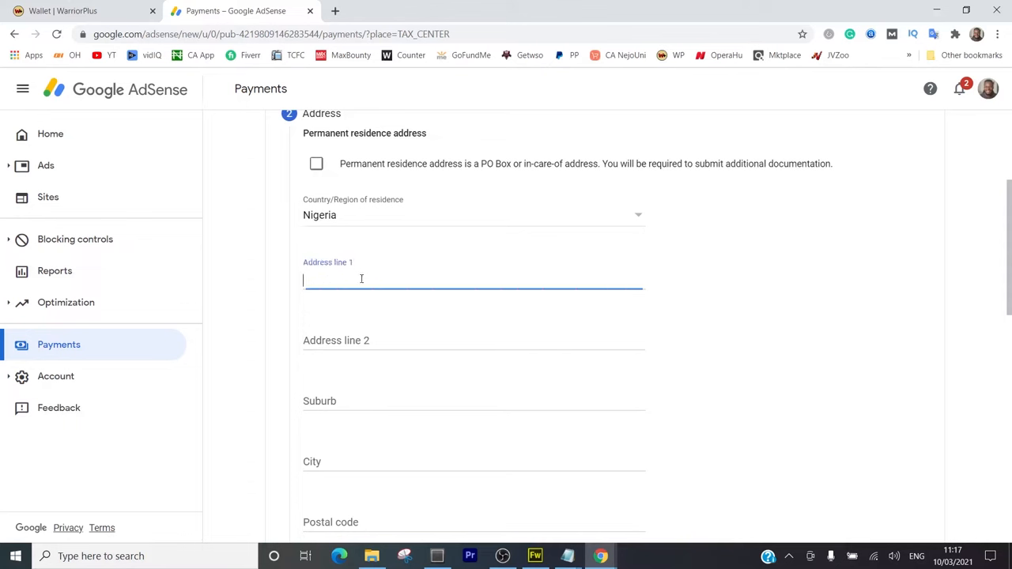
text(2A)
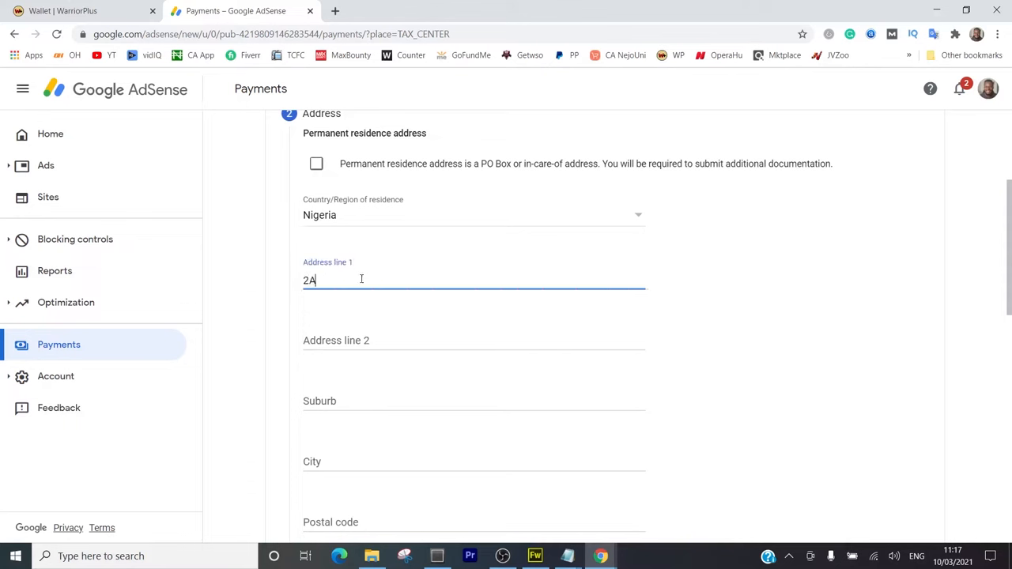
text(Ibukun)
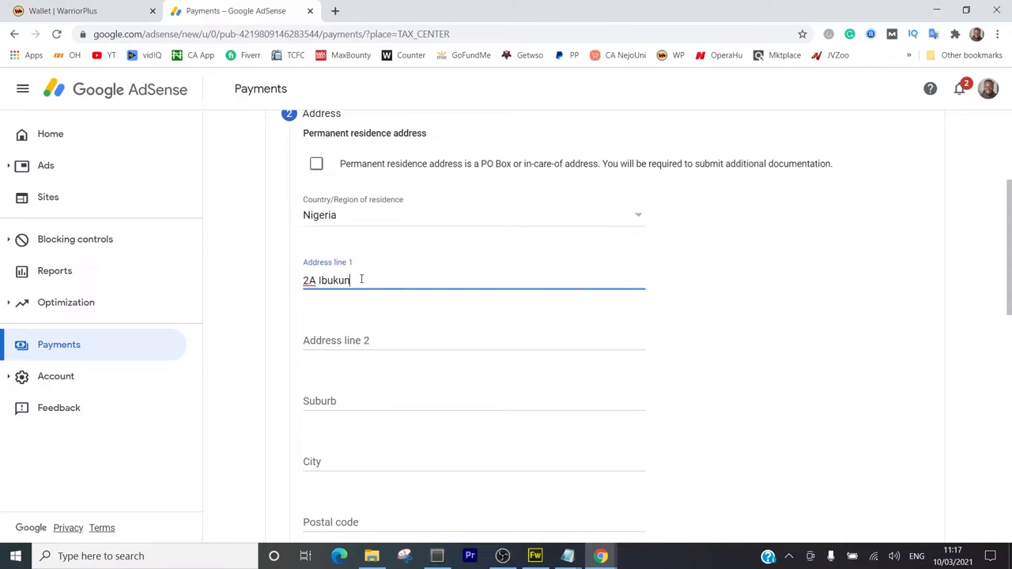
text(oluwa)
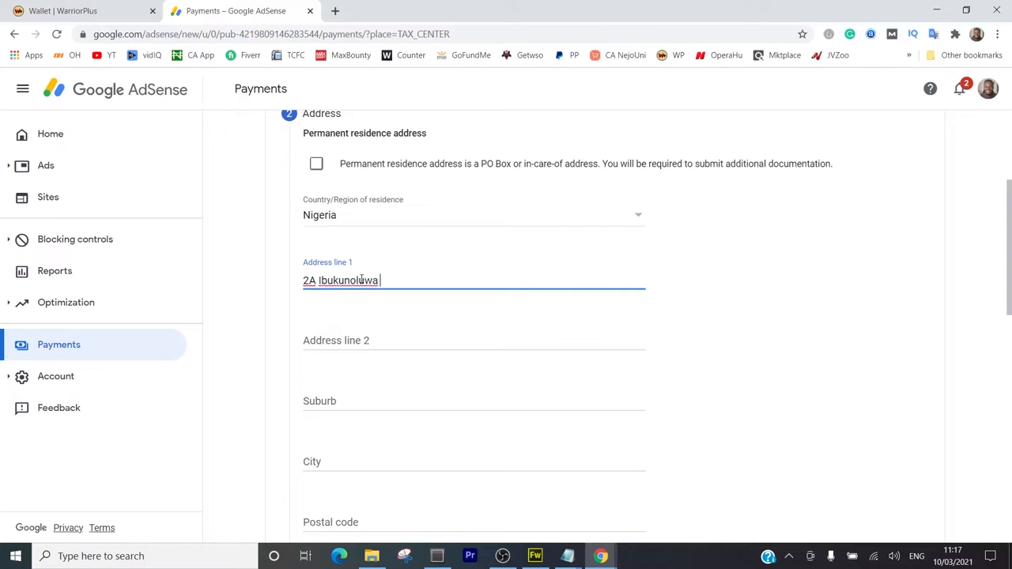
text(Awosika)
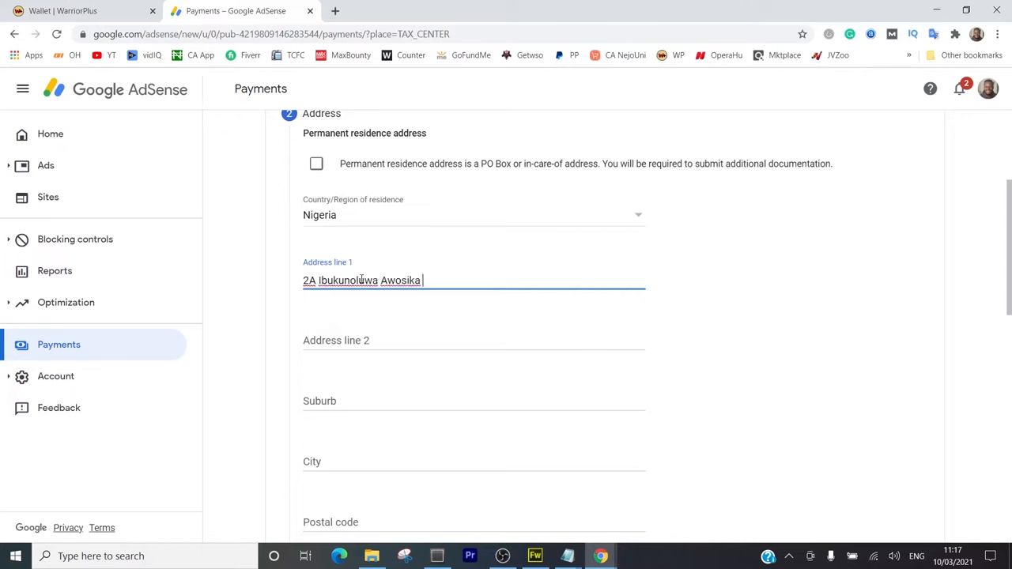
text(Street)
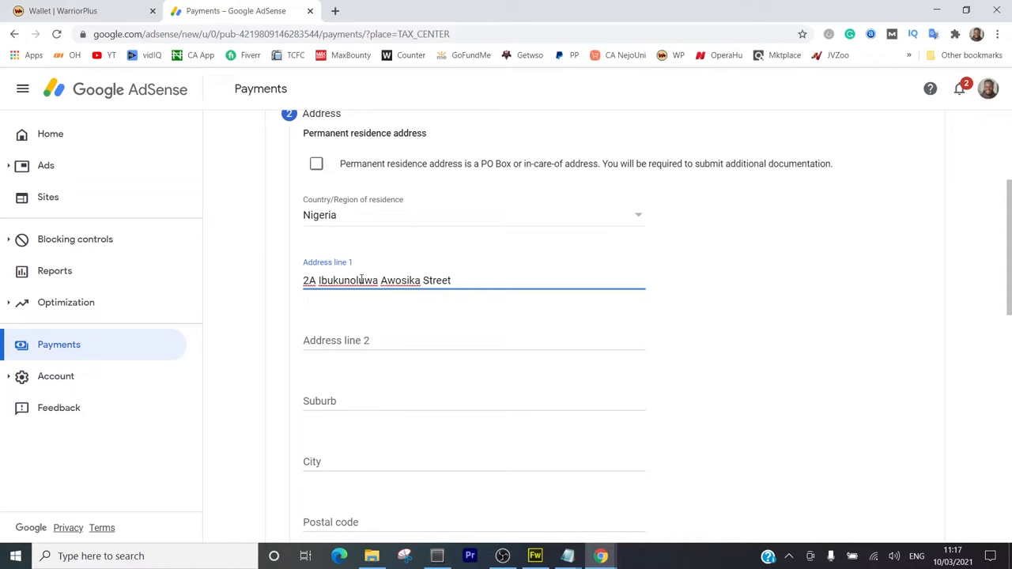
mouse_move(366, 417)
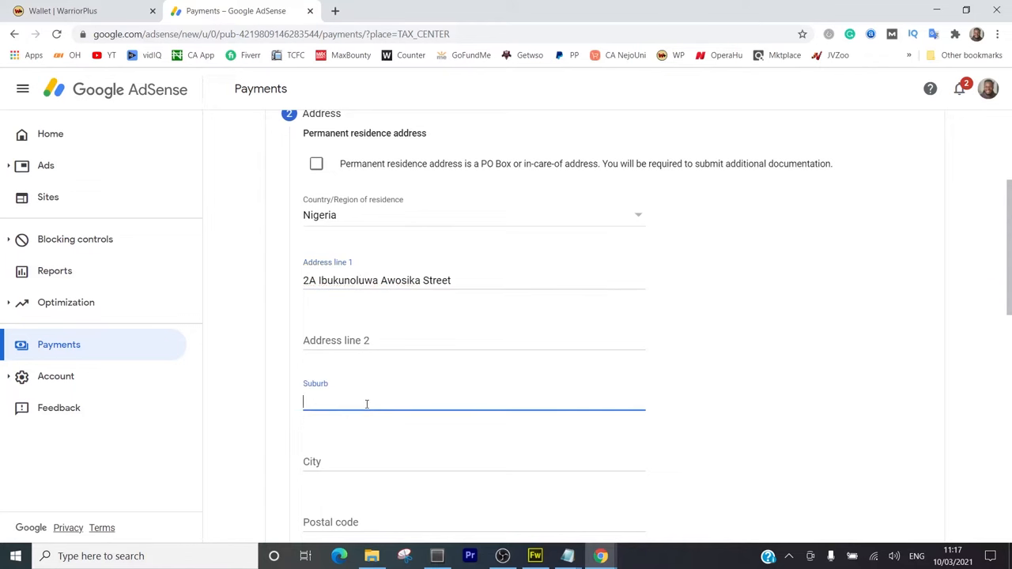
Enter suburb Chevron, postal code 102102 and state Lagos
text(Chevron)
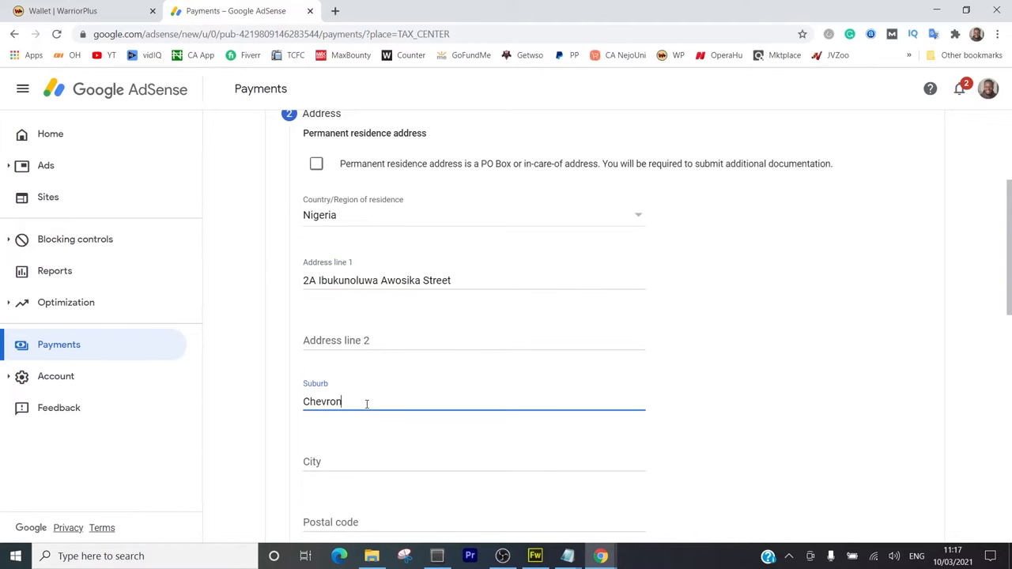
scroll(down, 3)
text(Lekki)
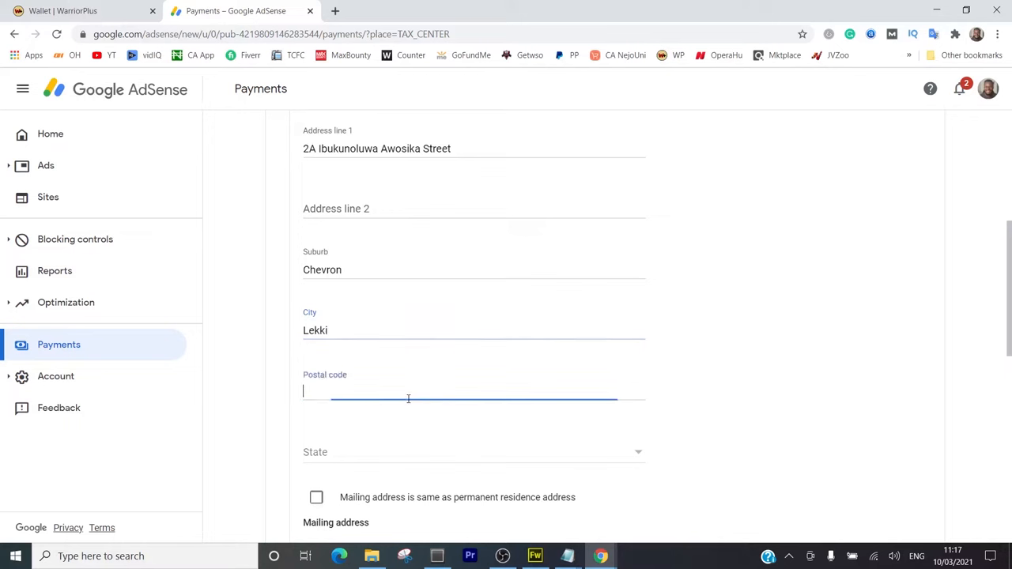
text(102102)
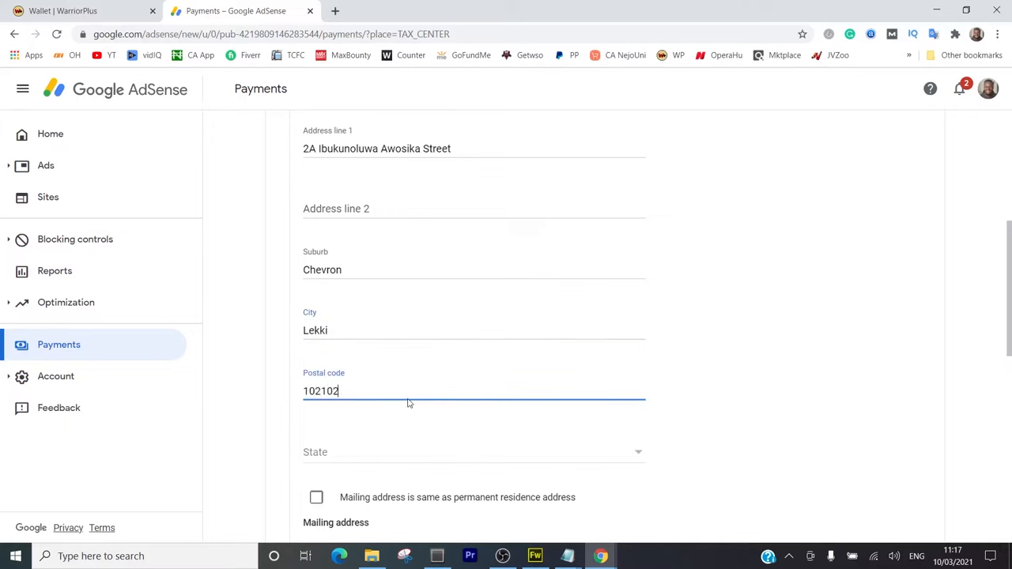
click(473, 452)
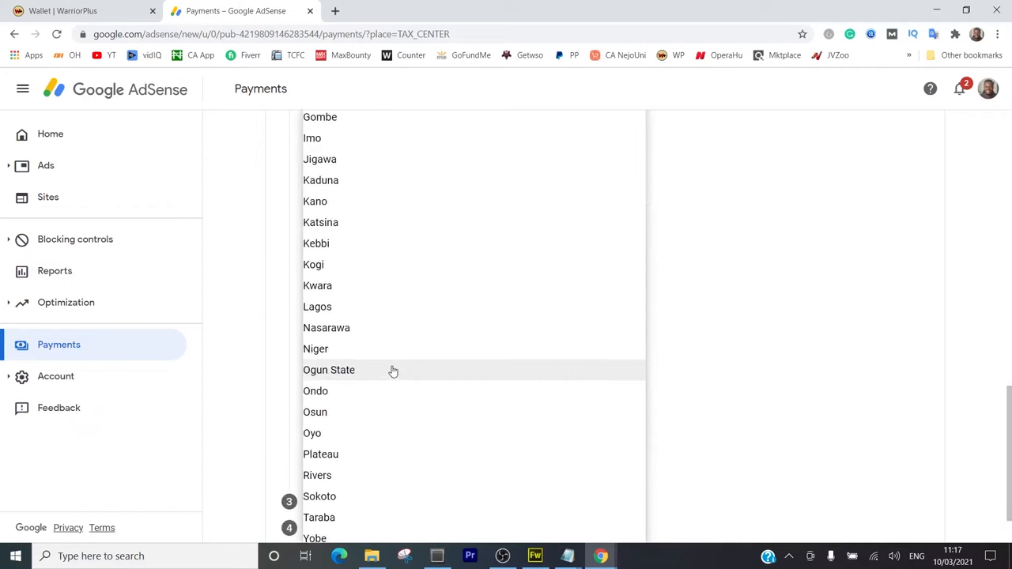
click(317, 307)
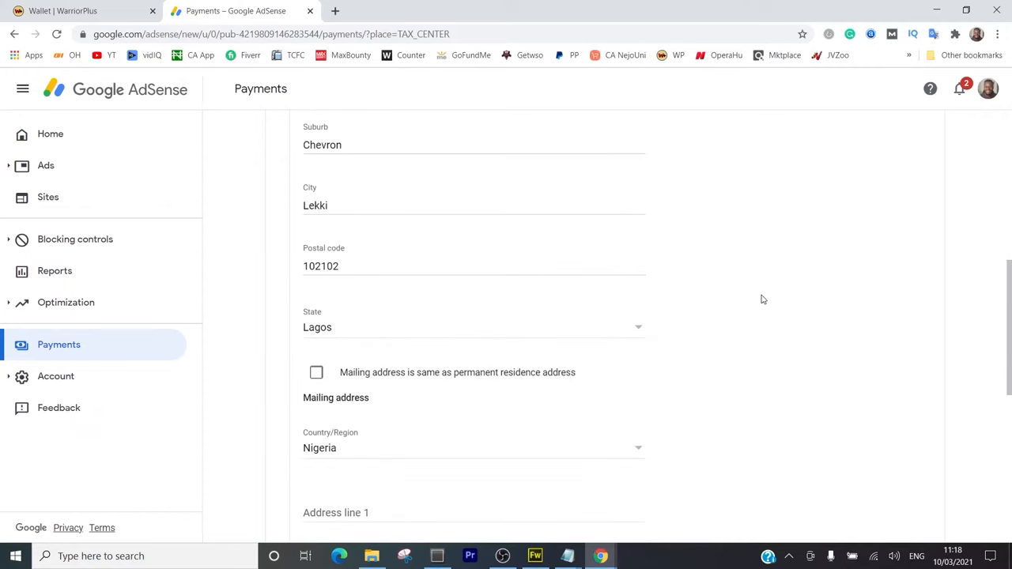
scroll(down, 3)
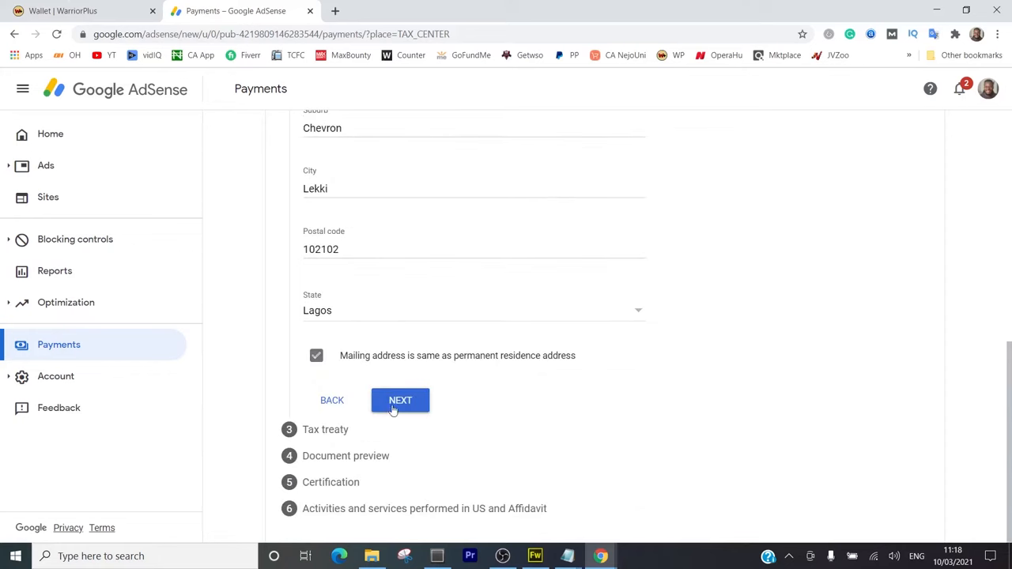
Save the address, answer No to the reduced treaty rate, and continue
click(400, 400)
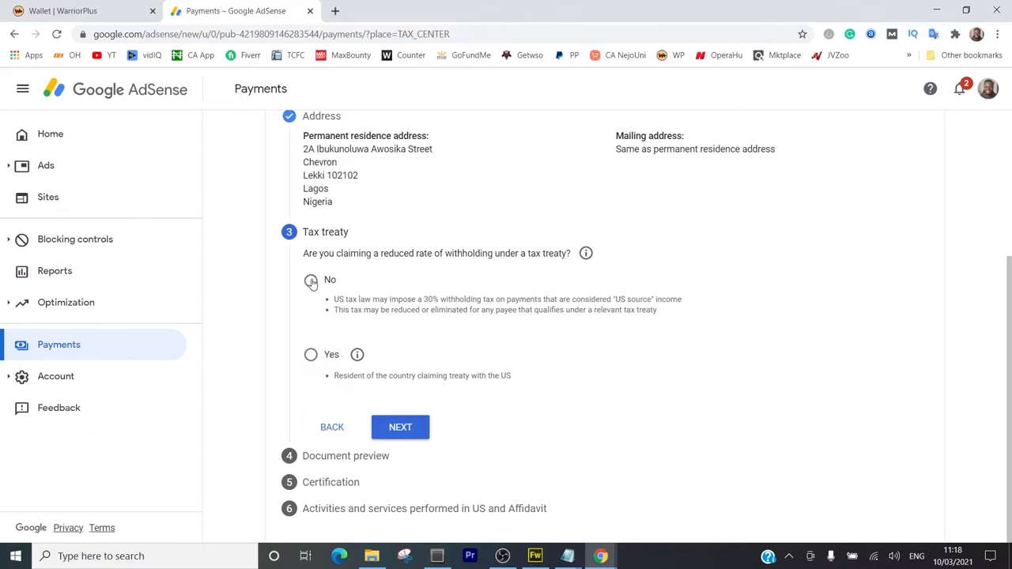
click(310, 280)
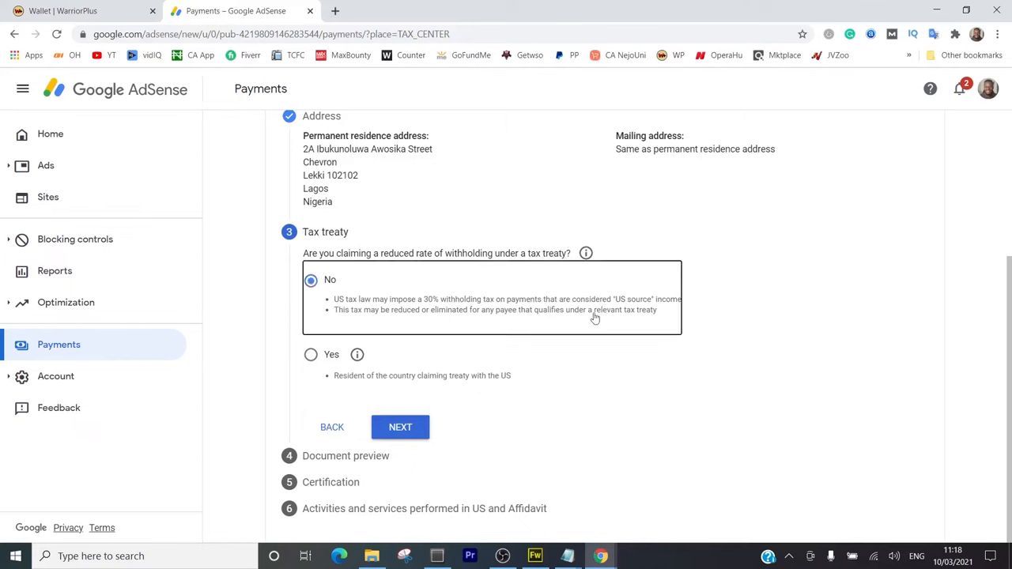
mouse_move(495, 397)
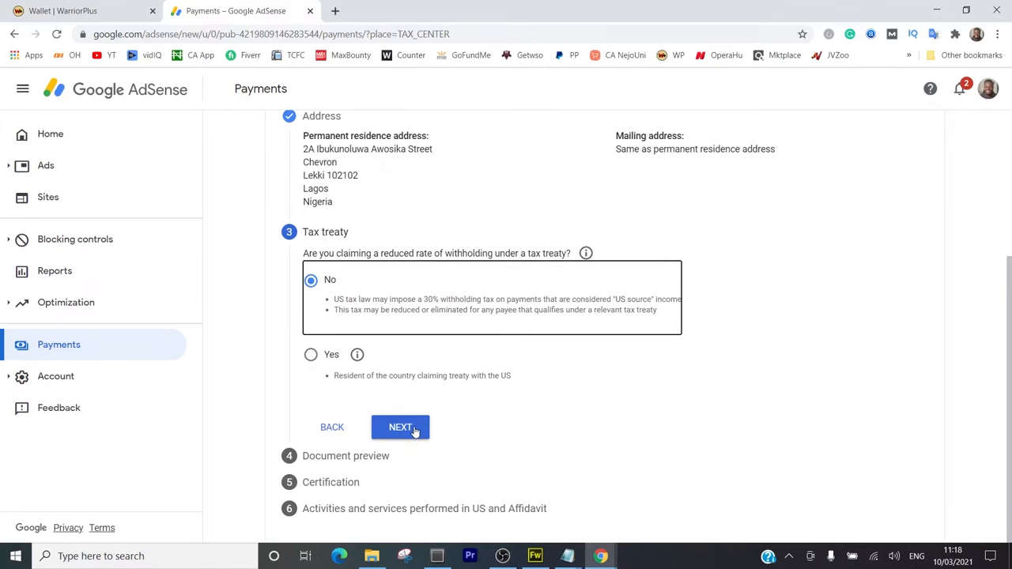
click(401, 427)
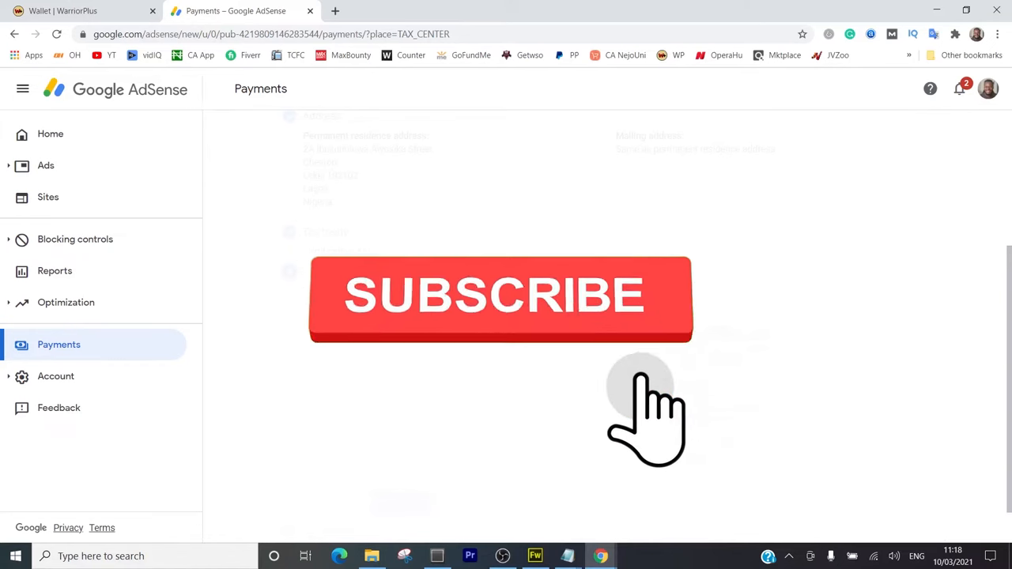
click(498, 296)
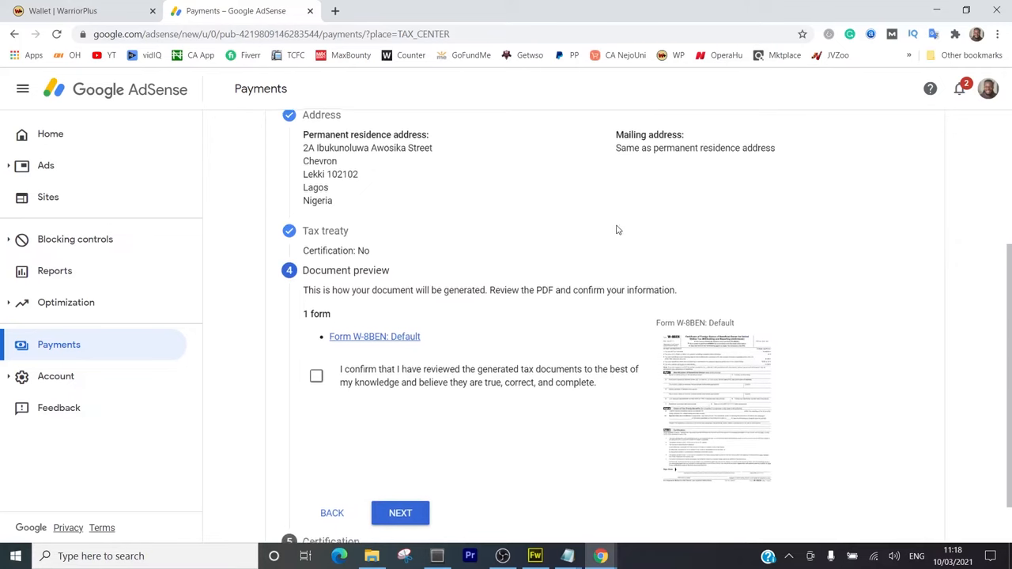
Open the 'Form W-8BEN: Default' preview PDF in a new tab
scroll(down, 3)
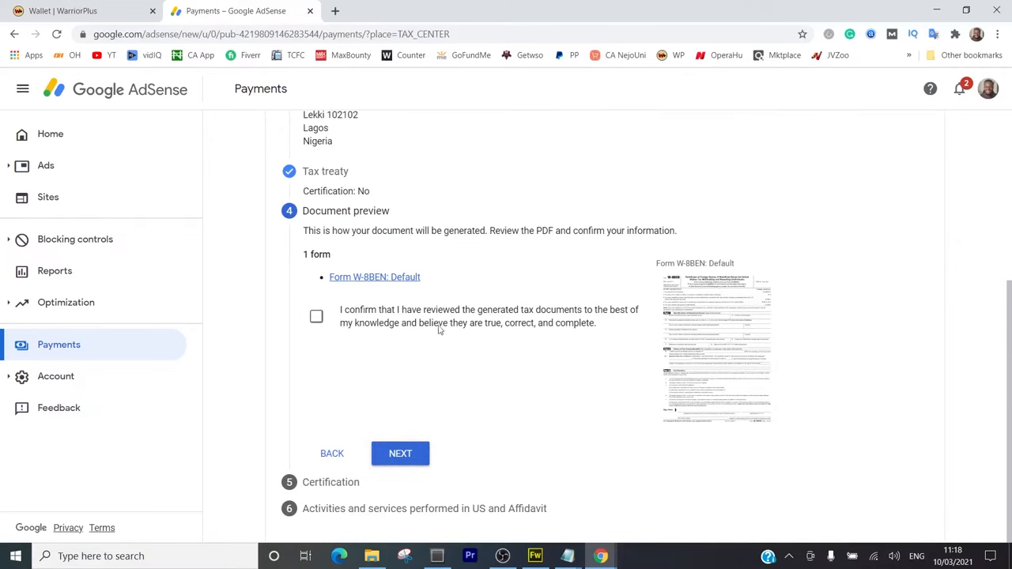
mouse_move(407, 329)
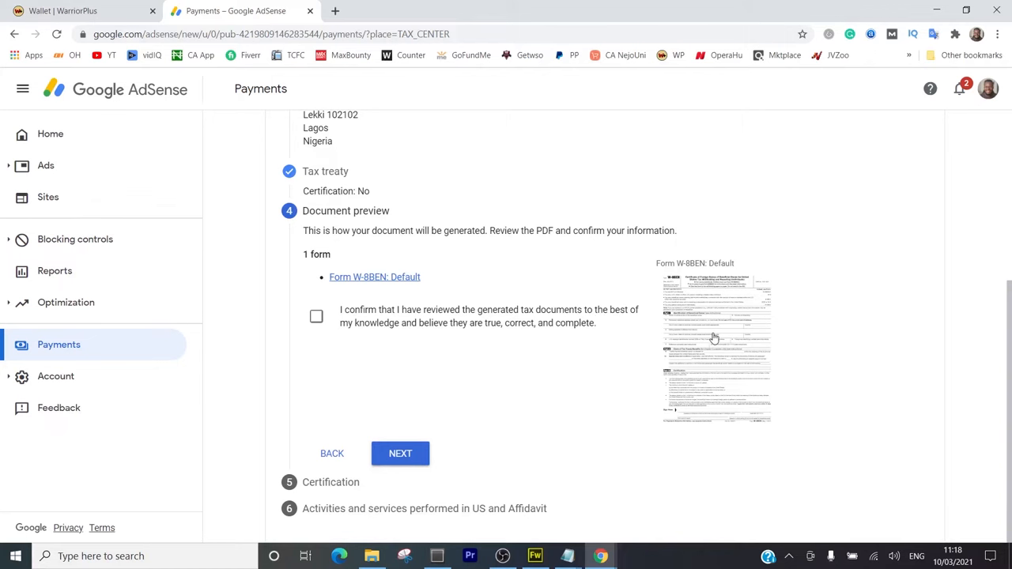
click(374, 277)
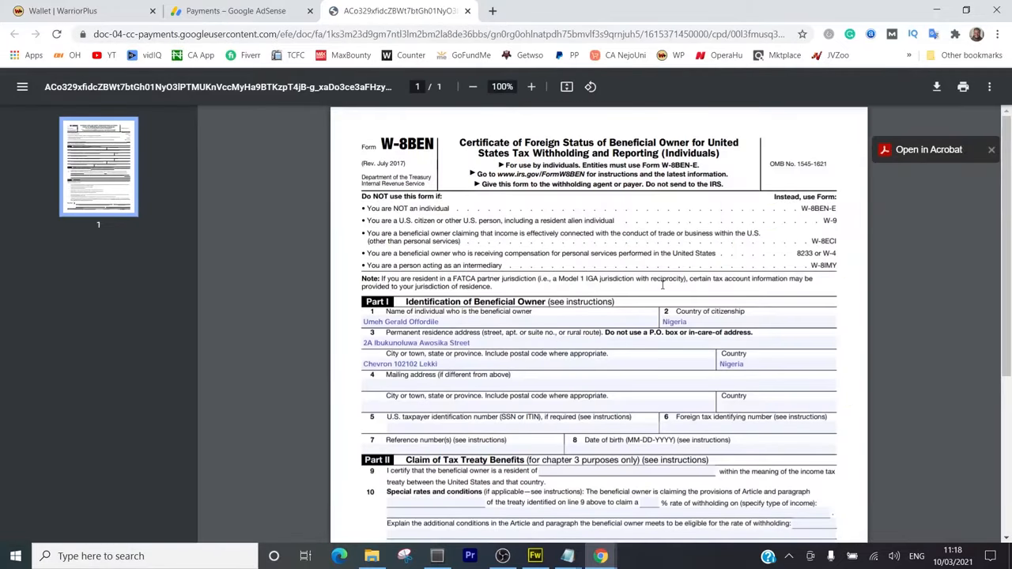
Confirm the generated tax documents were reviewed and proceed to Certification
scroll(down, 3)
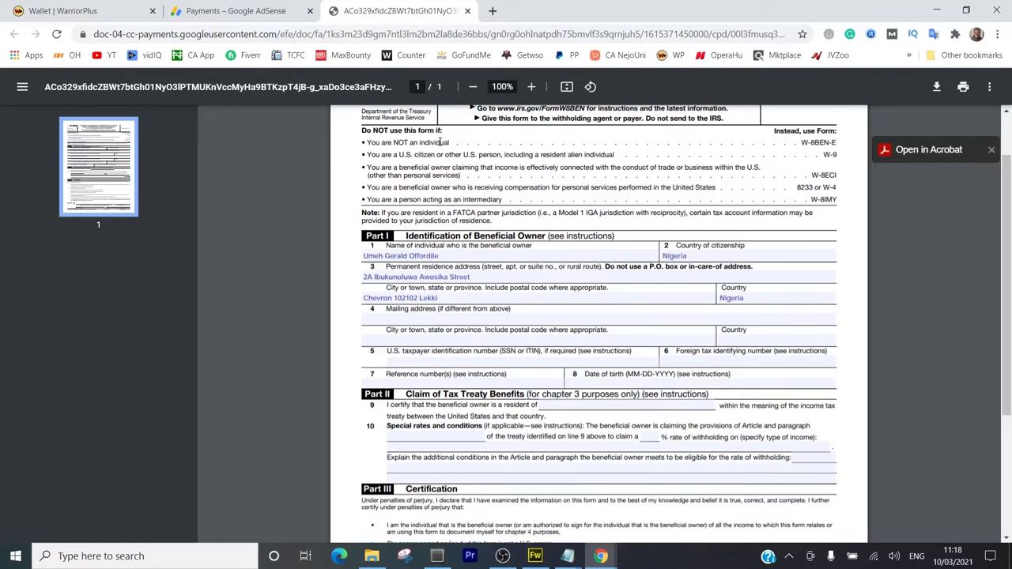
mouse_move(737, 149)
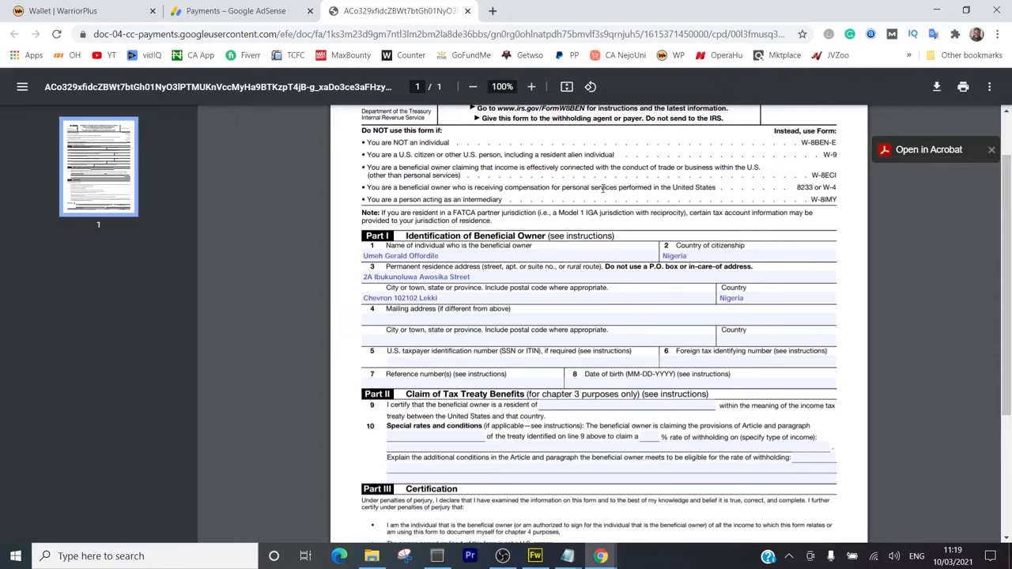
scroll(down, 3)
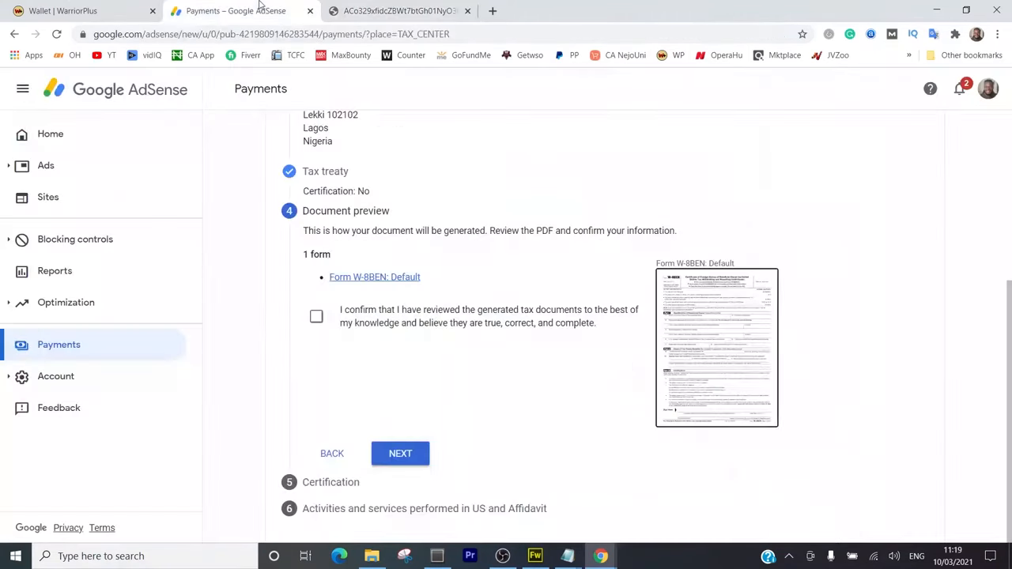
click(316, 316)
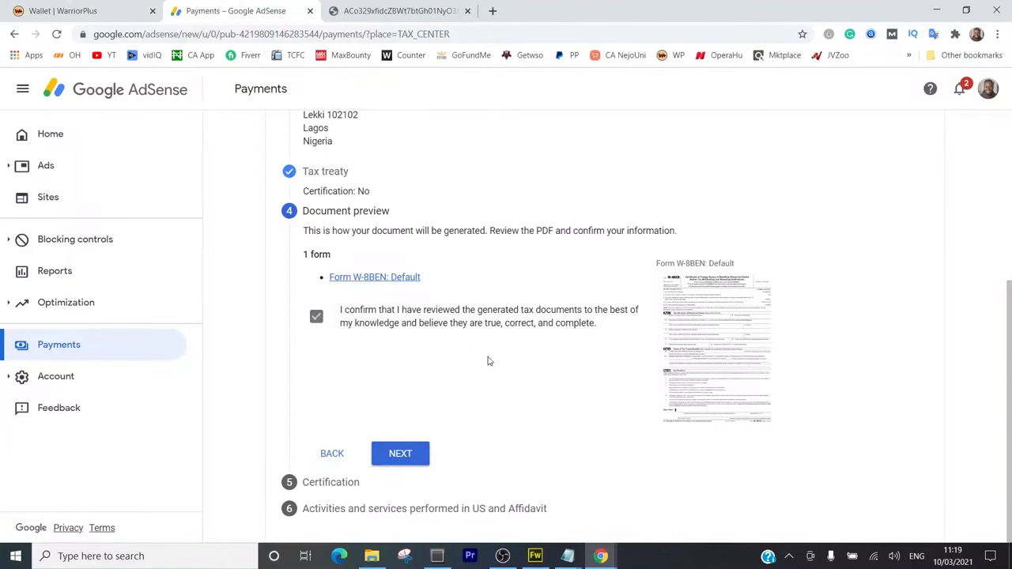
click(400, 453)
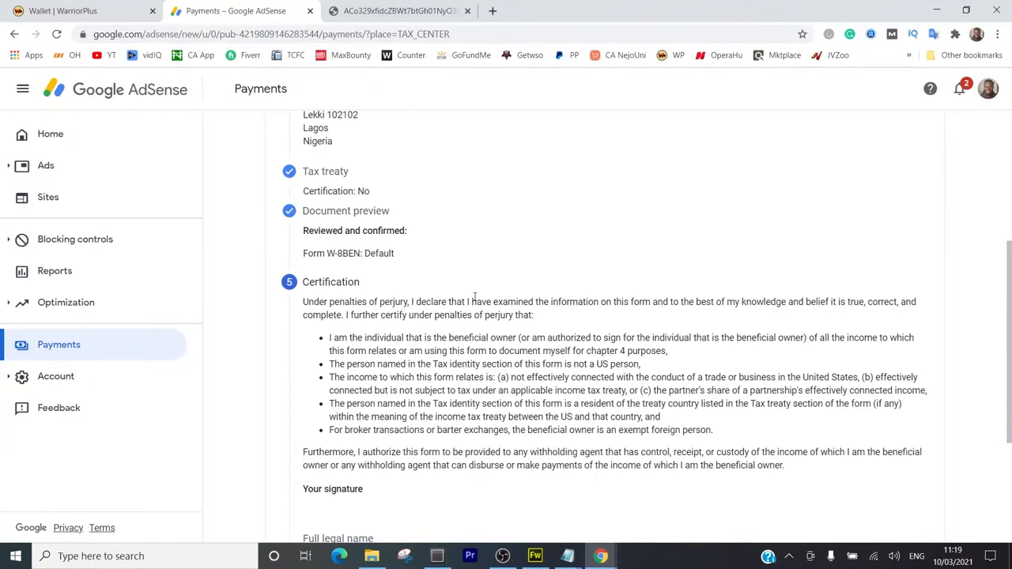
scroll(down, 3)
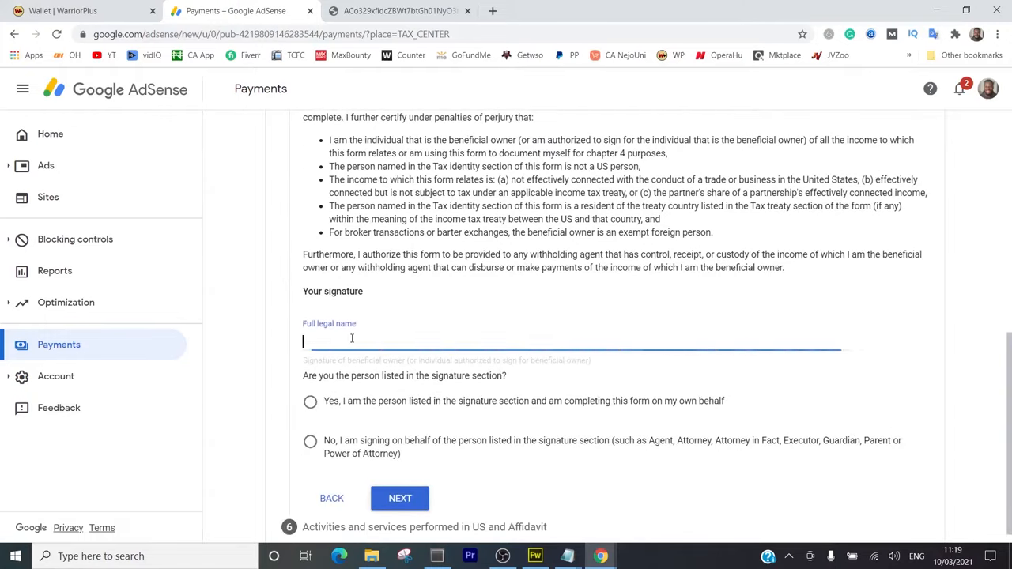
text(Umeh)
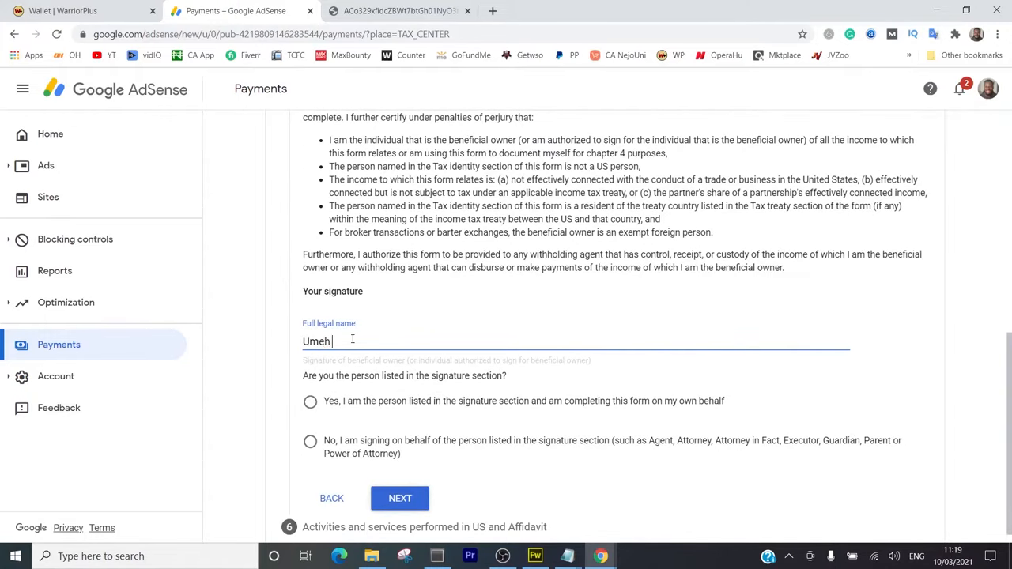
text(Gerald)
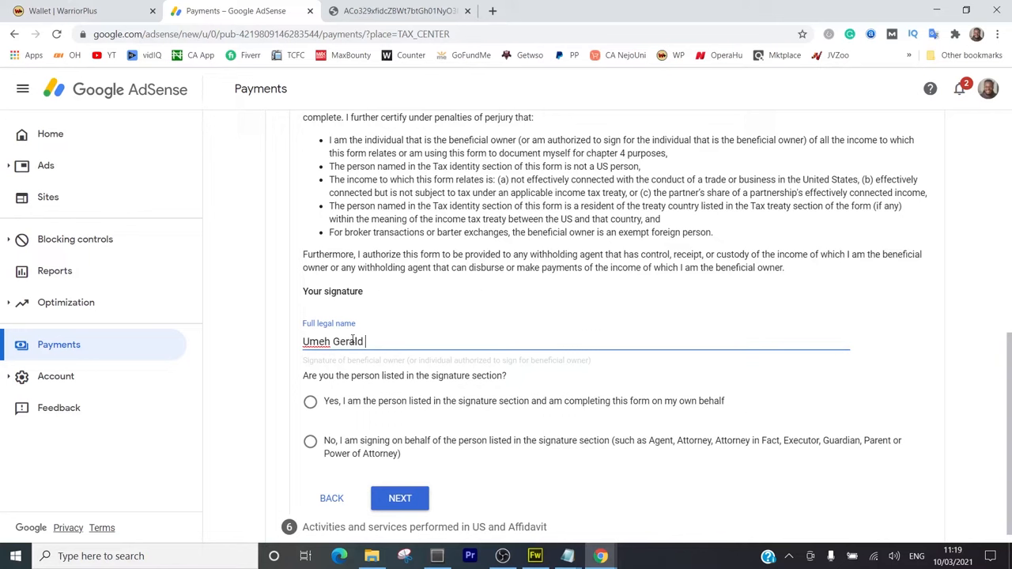
text(Offordile)
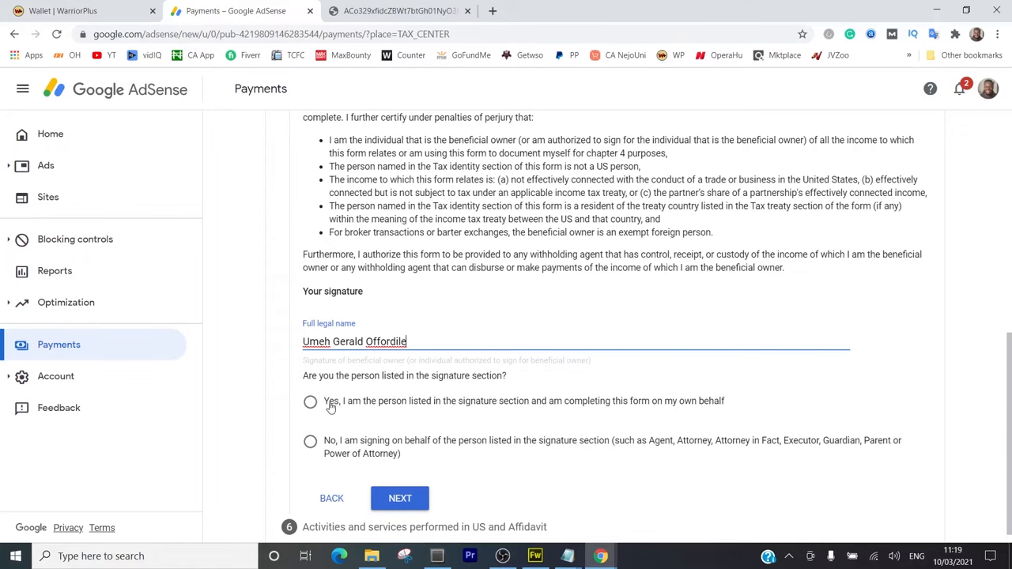
click(399, 498)
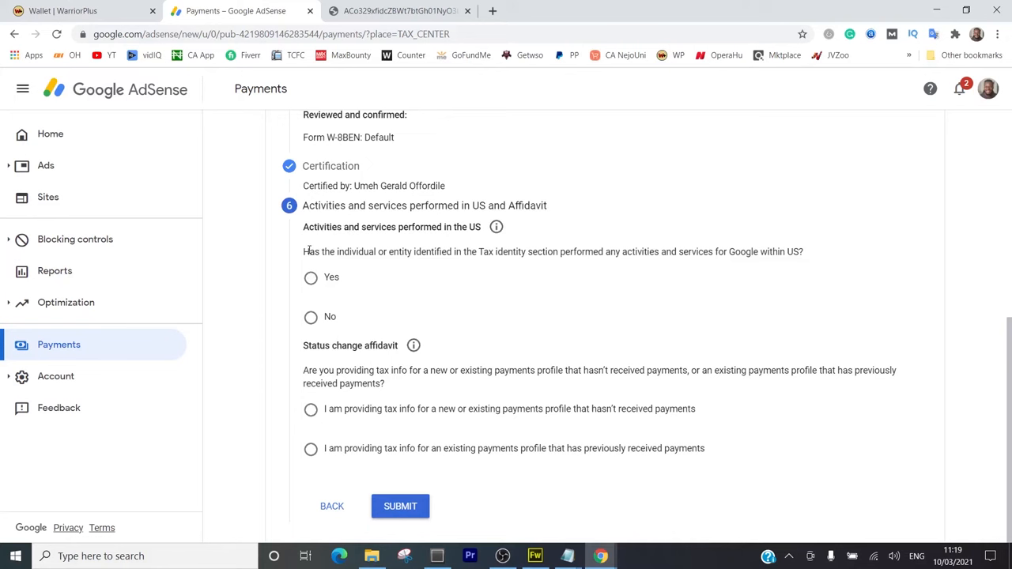
mouse_move(422, 251)
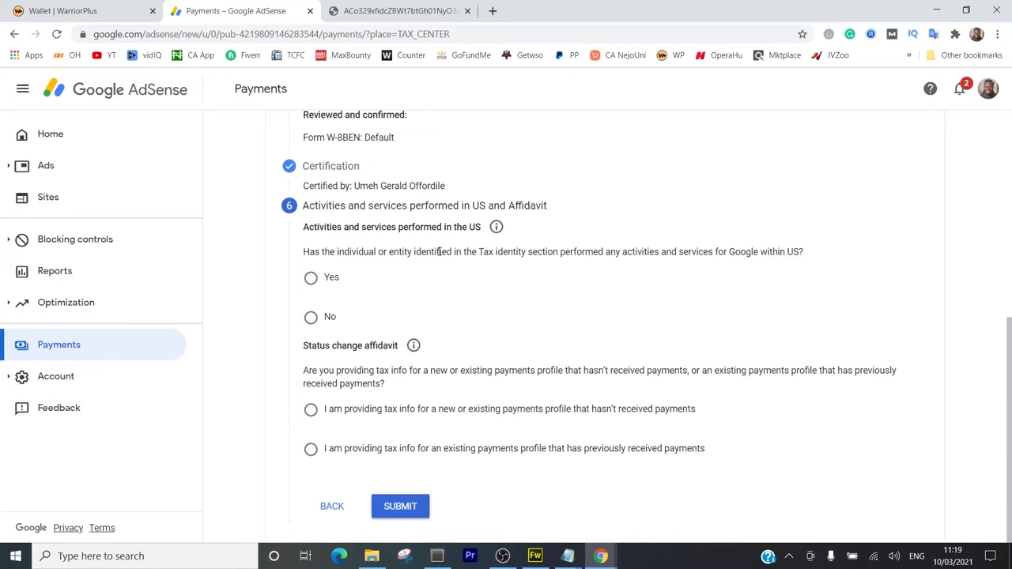
mouse_move(571, 257)
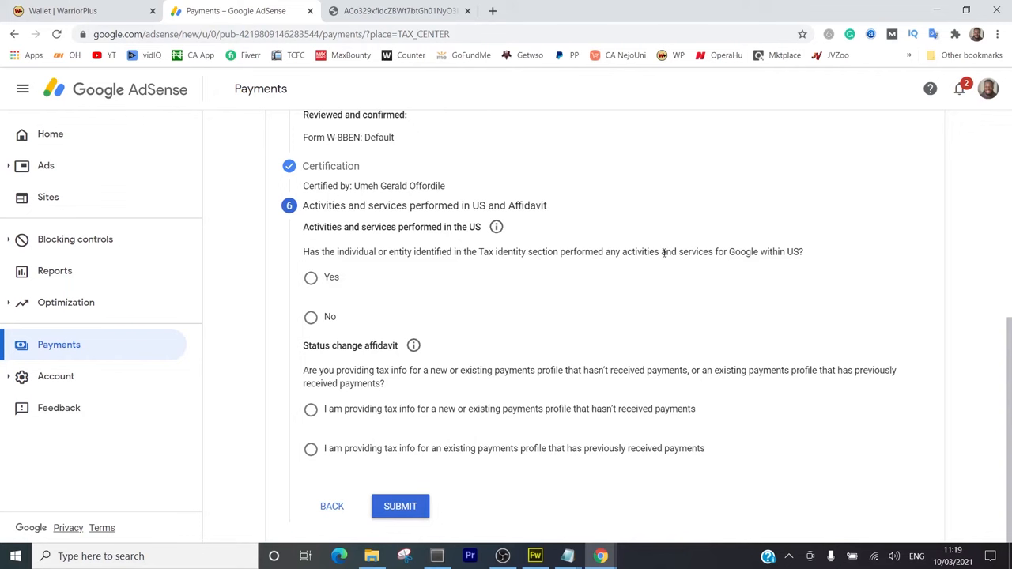
mouse_move(750, 251)
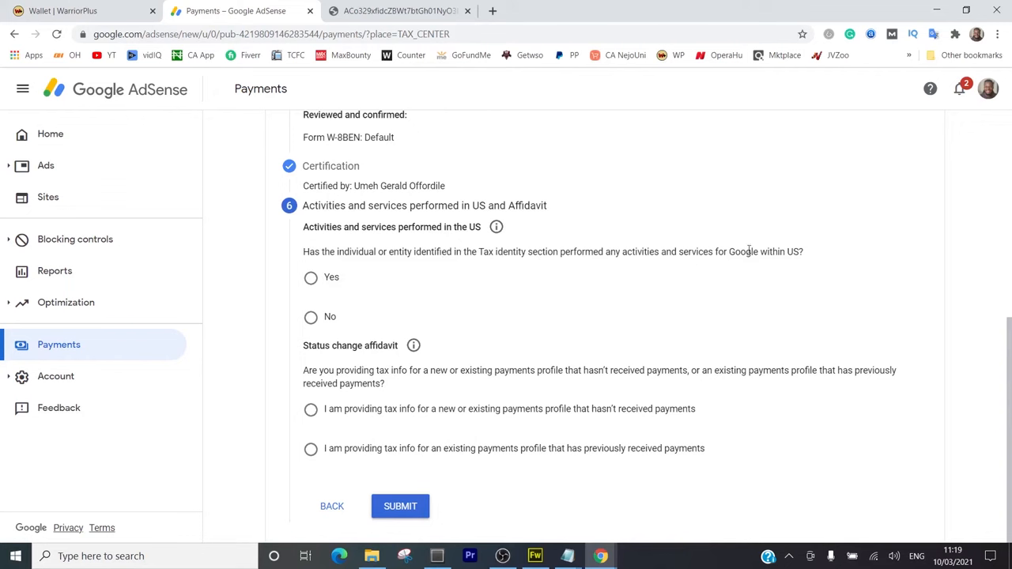
Answer No to US activities and tick the outside-US services certification
click(310, 317)
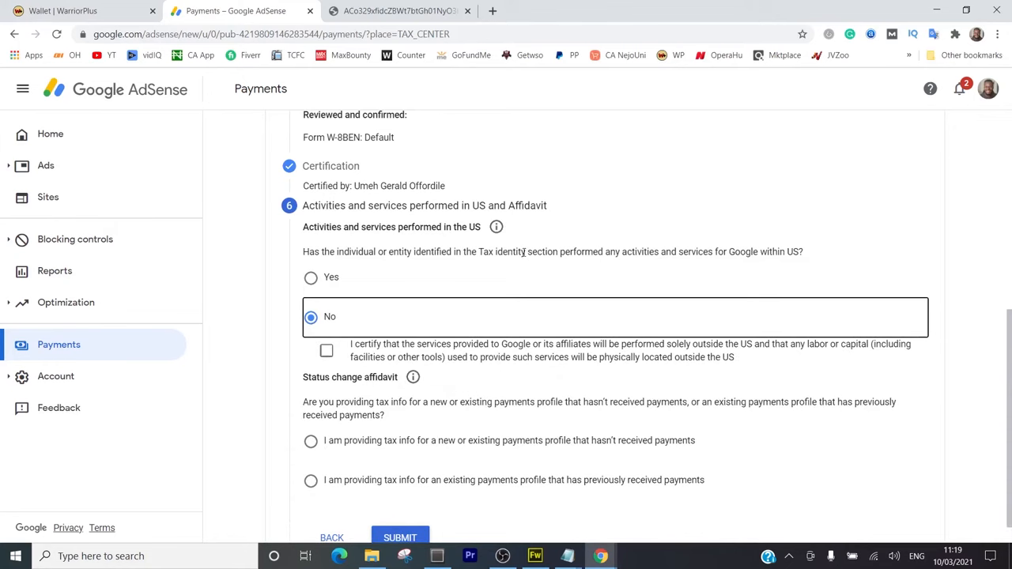
scroll(down, 3)
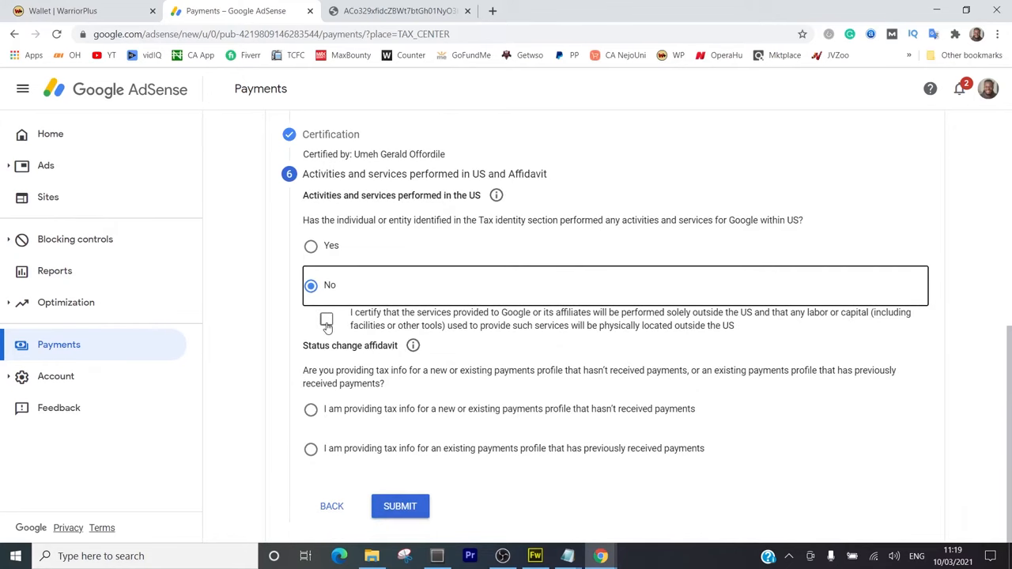
click(326, 321)
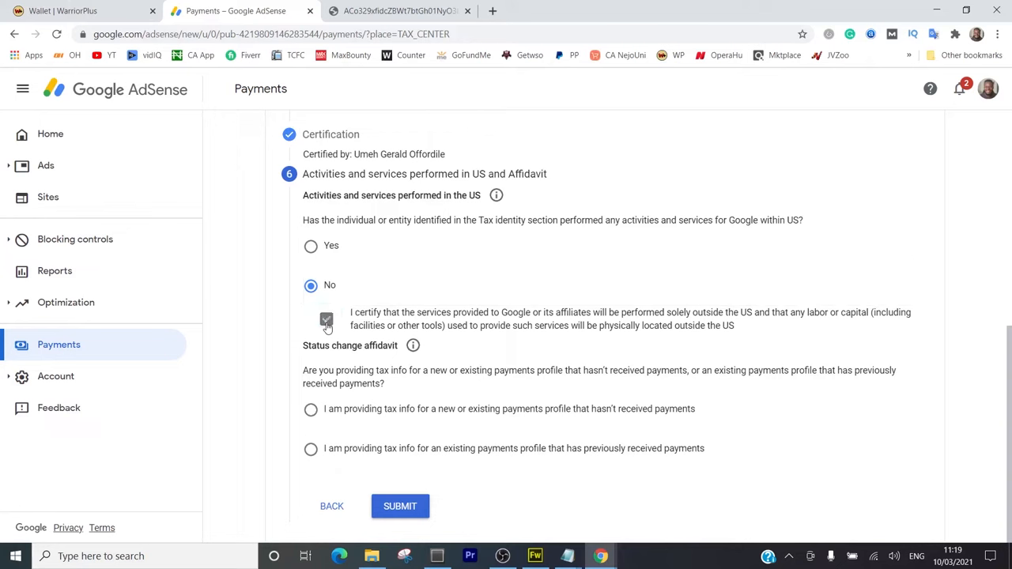
click(326, 319)
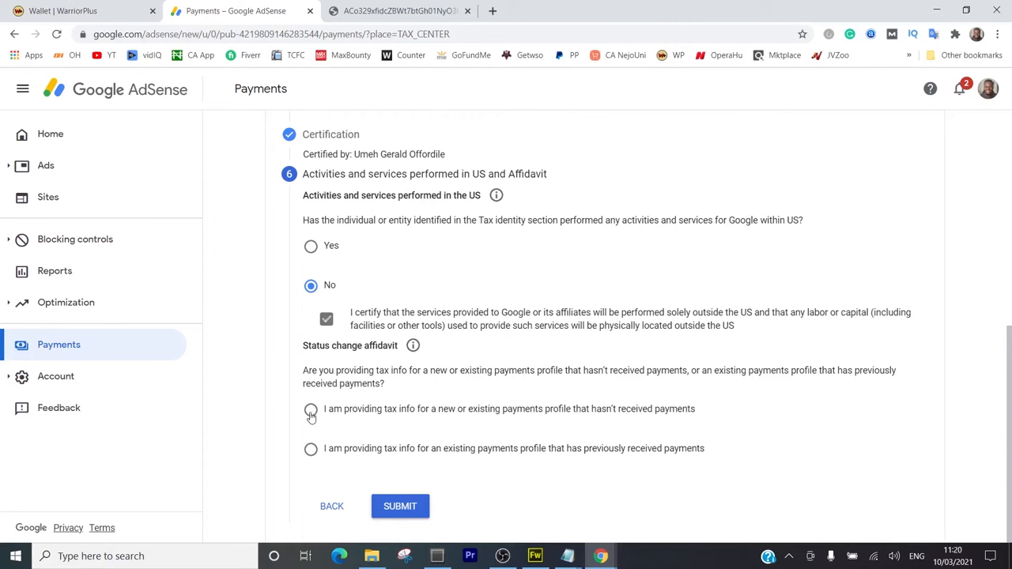
mouse_move(464, 415)
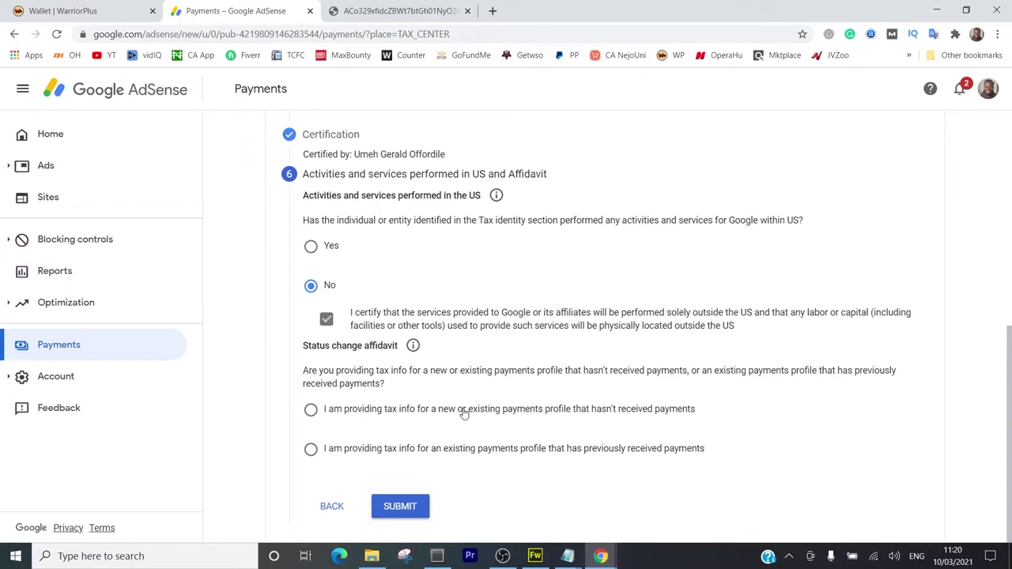
mouse_move(339, 464)
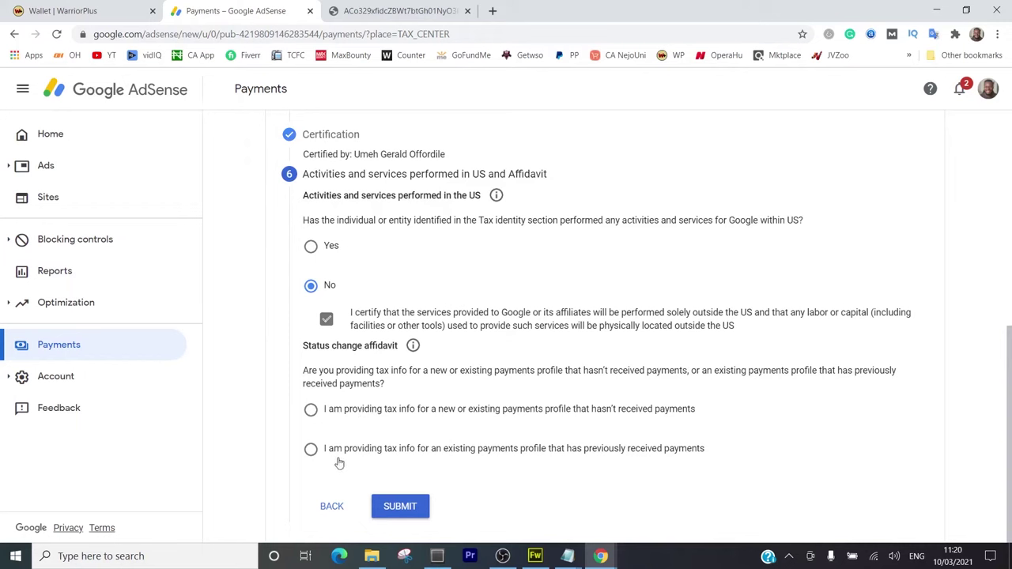
Mark the profile as previously paid, affirm the unchanged-status affidavit, and submit the W-8BEN
click(311, 449)
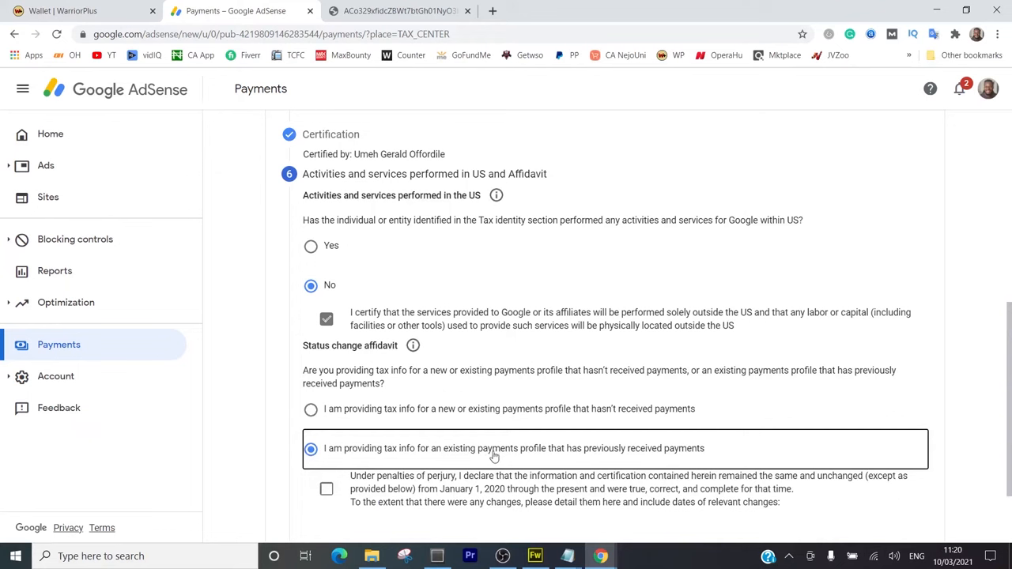
mouse_move(412, 413)
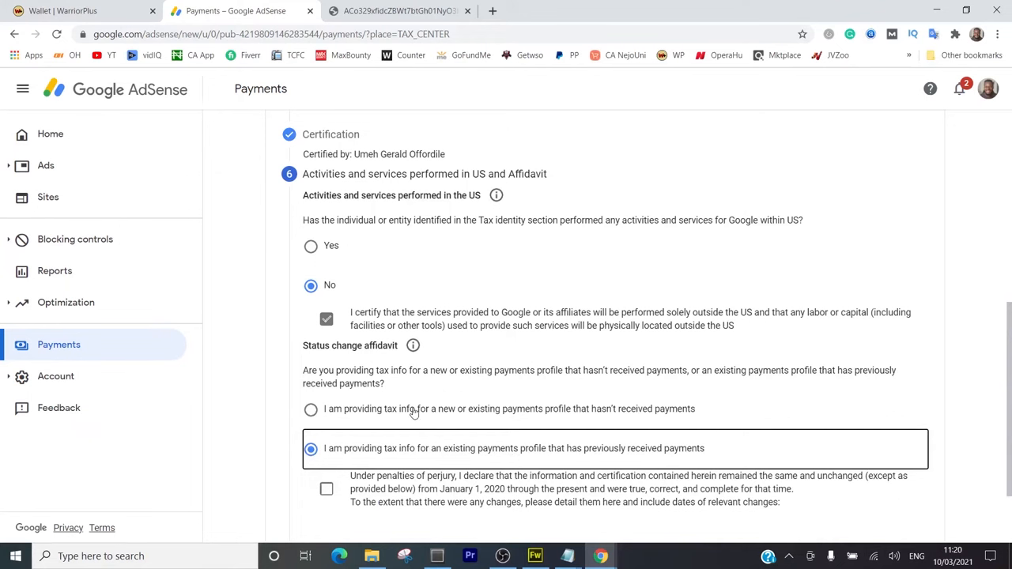
scroll(down, 3)
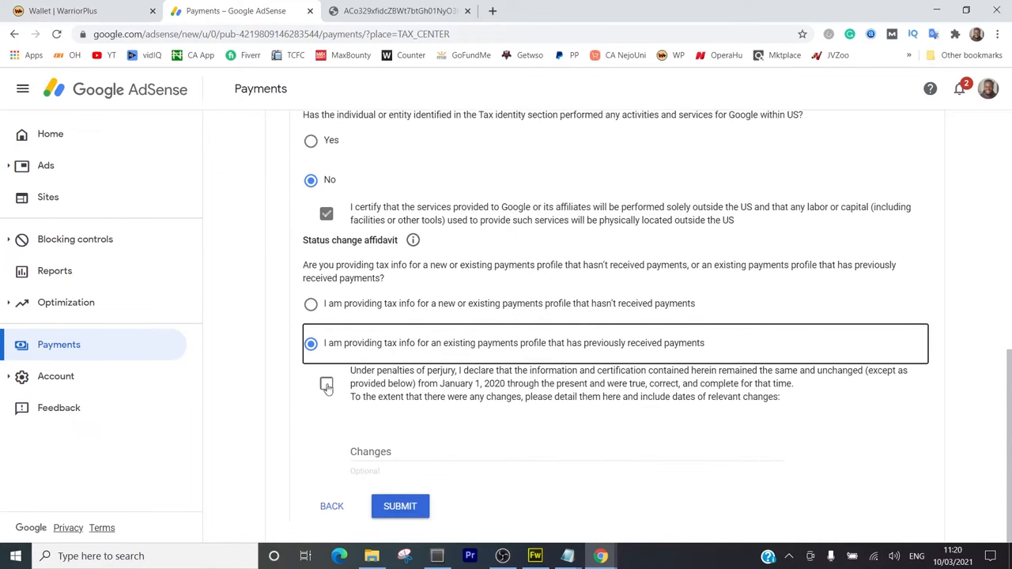
click(326, 386)
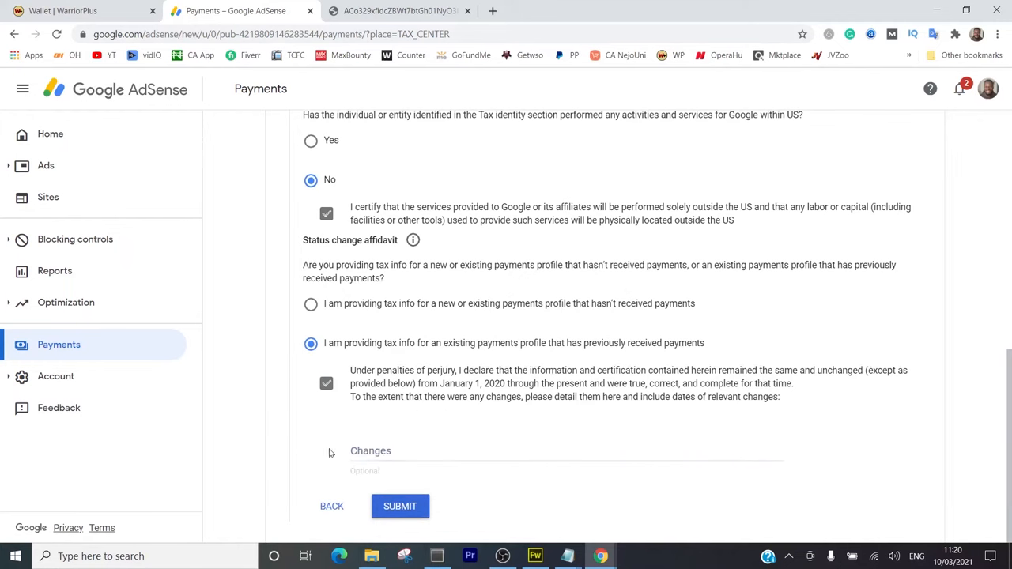
click(399, 506)
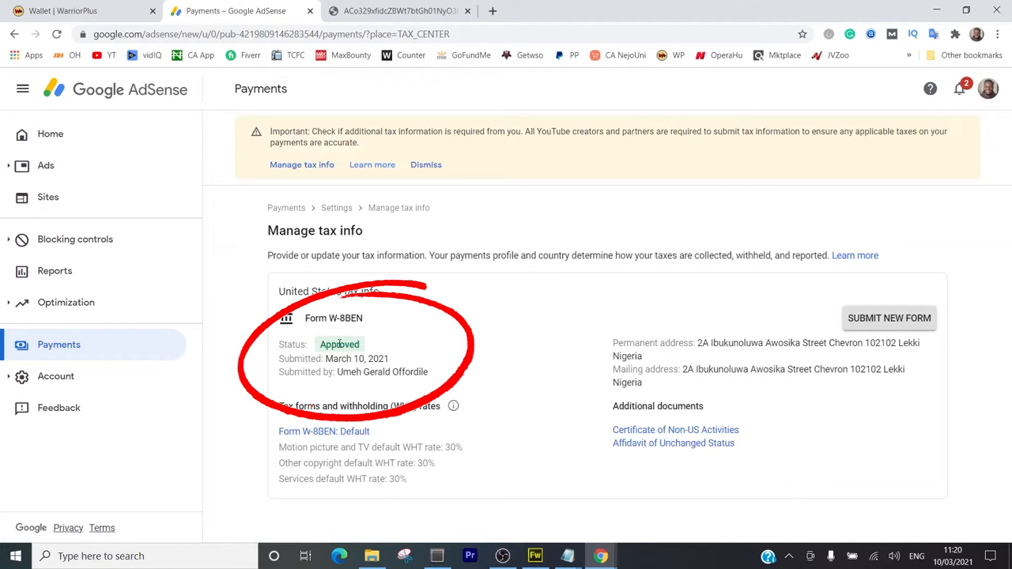
mouse_move(364, 358)
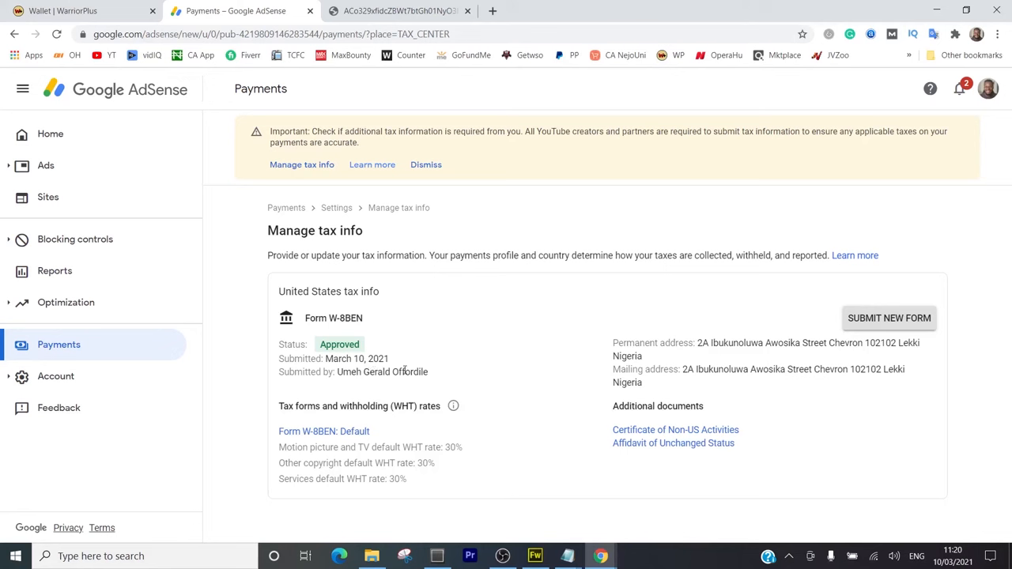
mouse_move(771, 369)
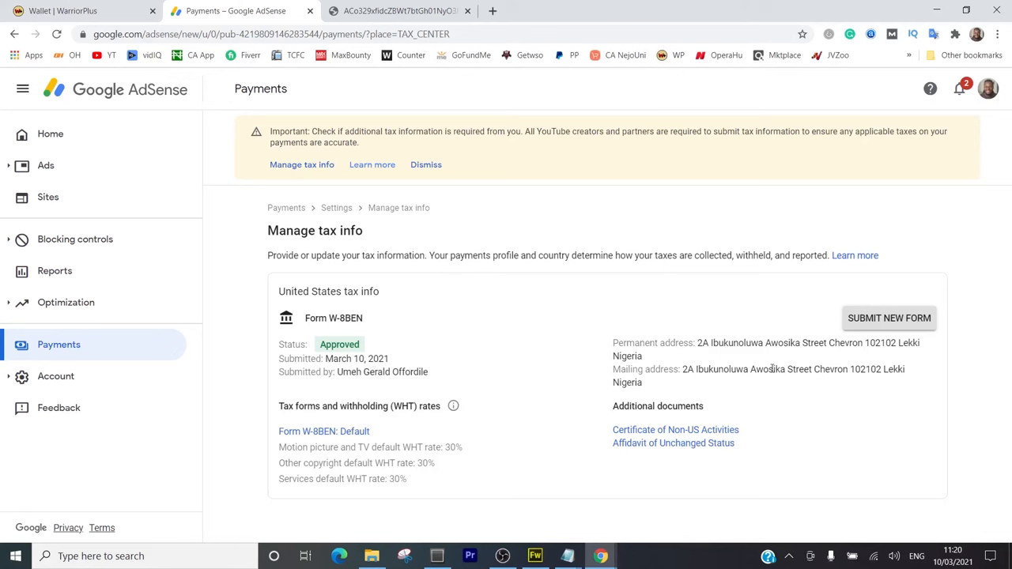
mouse_move(552, 385)
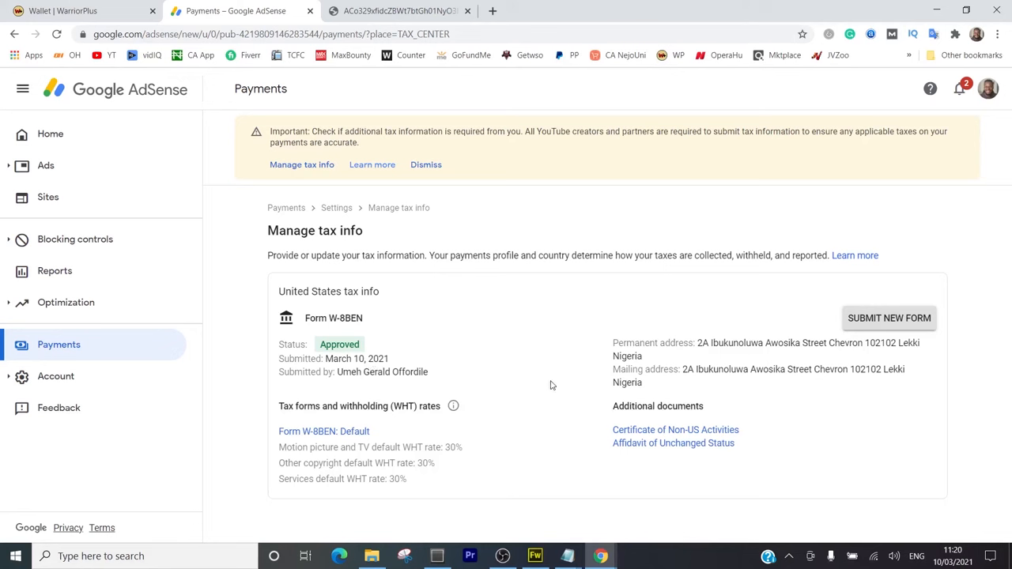
mouse_move(492, 464)
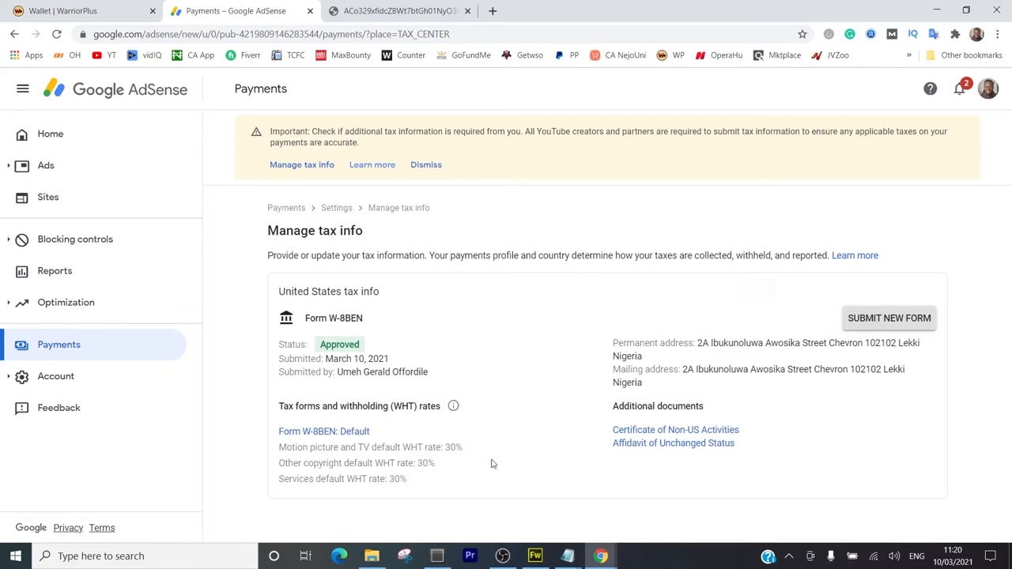
mouse_move(914, 326)
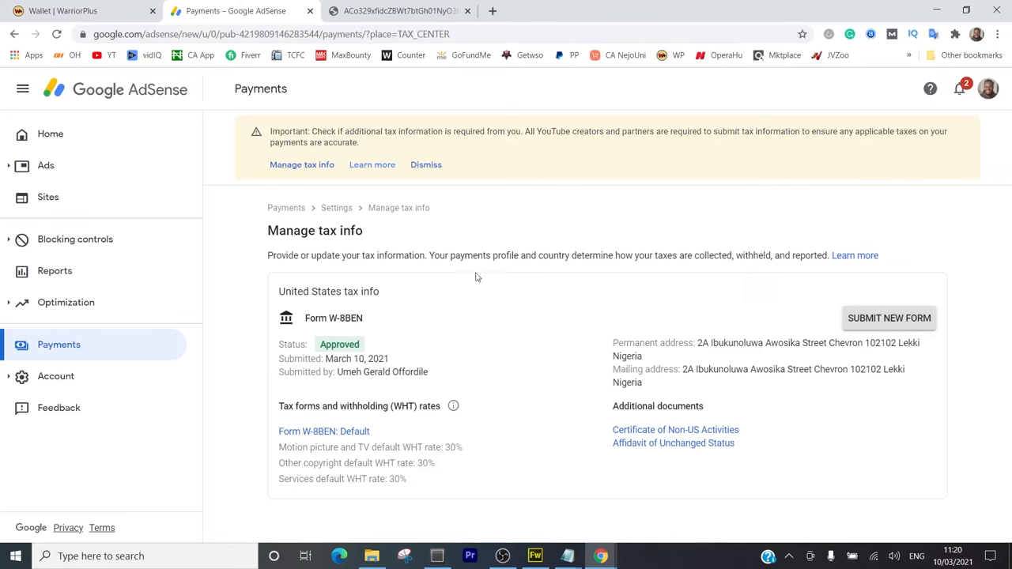
mouse_move(487, 274)
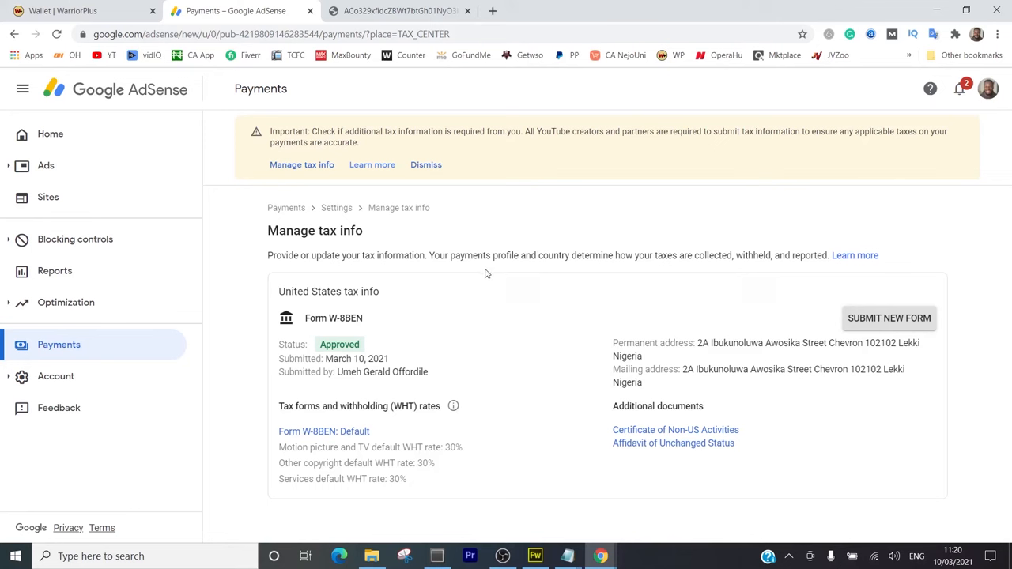
mouse_move(491, 302)
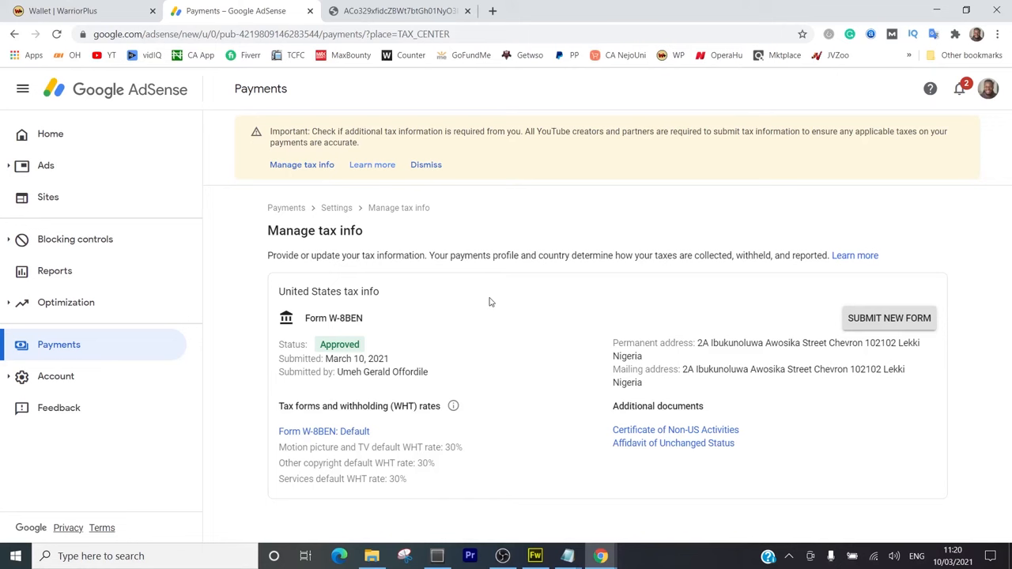
mouse_move(463, 306)
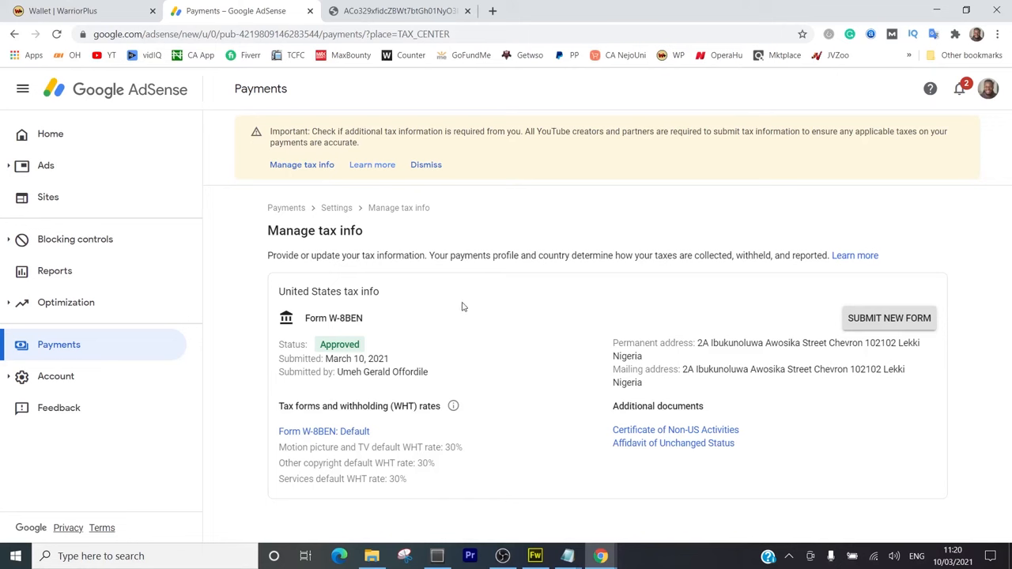
mouse_move(583, 147)
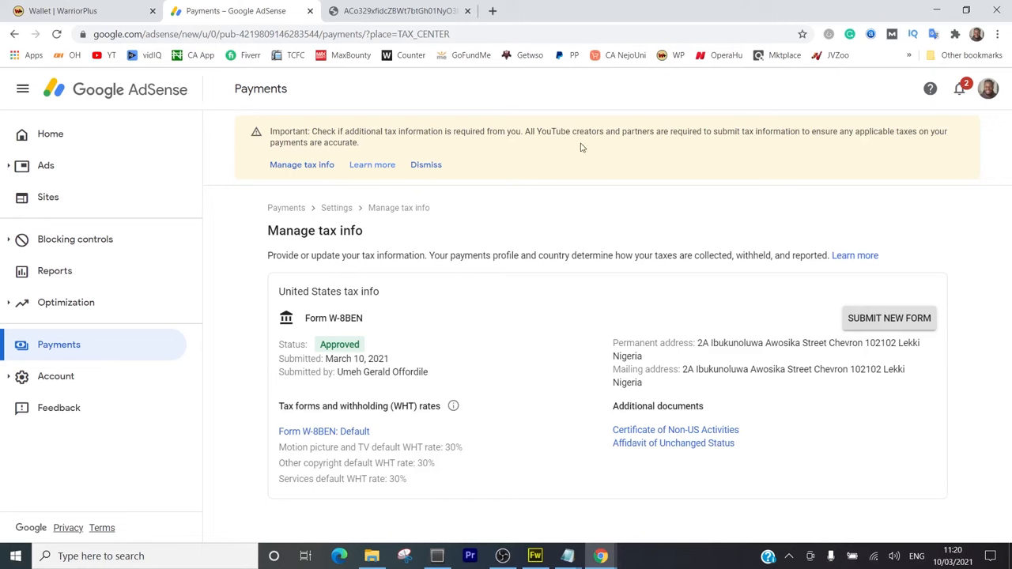